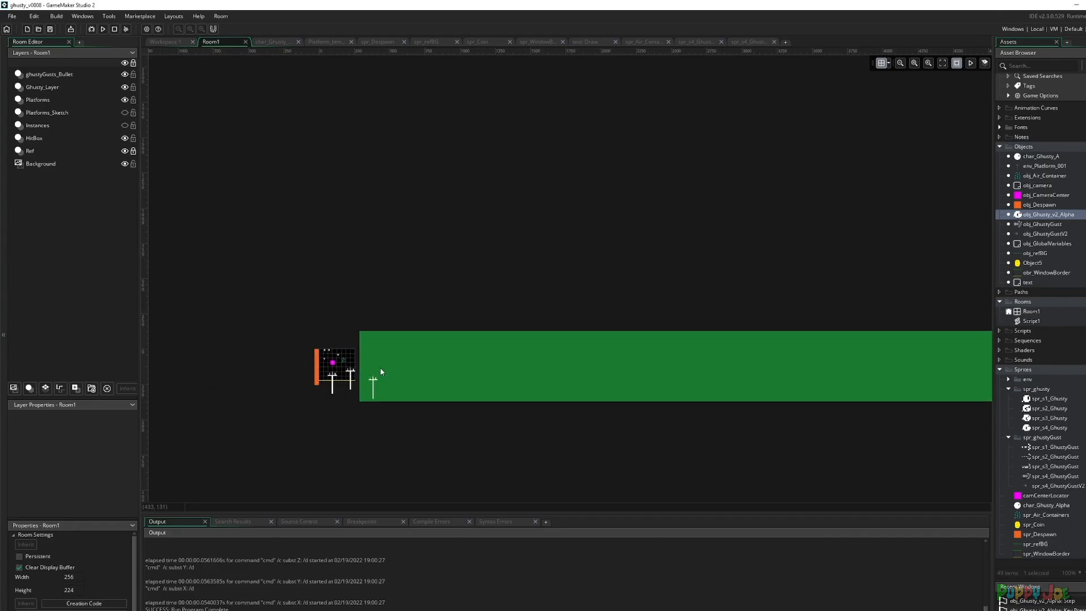
Step: Resize the sprite canvas to 144 by 144 pixels anchored top-left and apply it
scroll(down, 3)
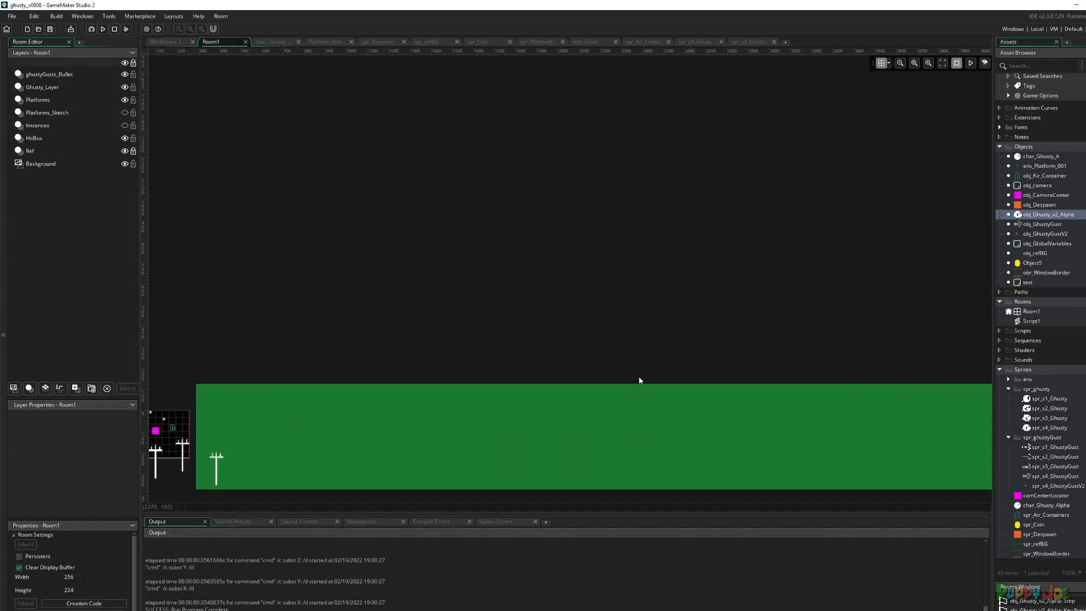
mouse_move(643, 381)
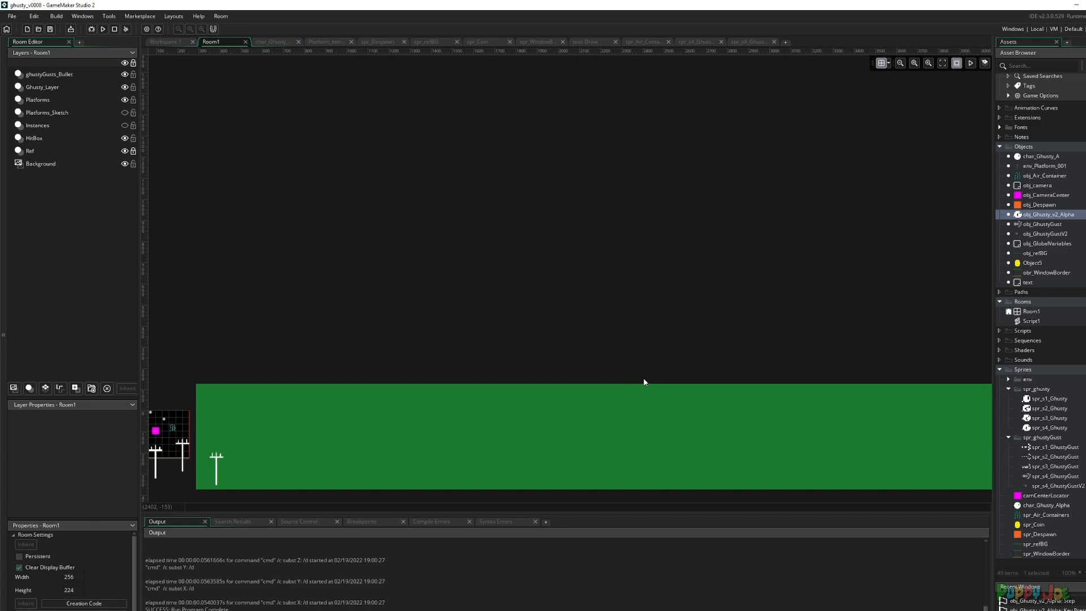
mouse_move(645, 380)
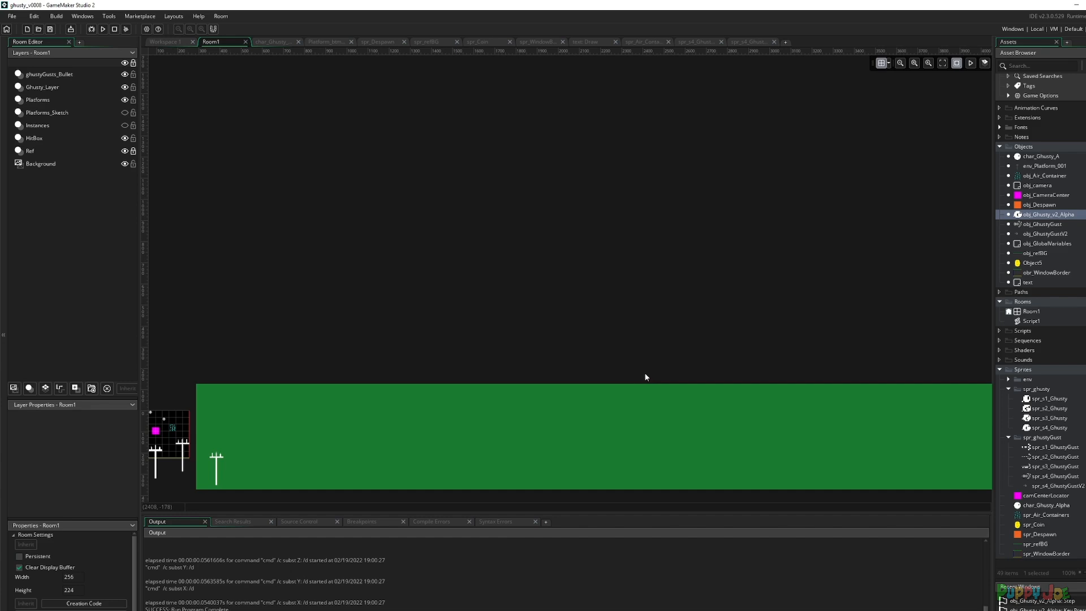
mouse_move(641, 379)
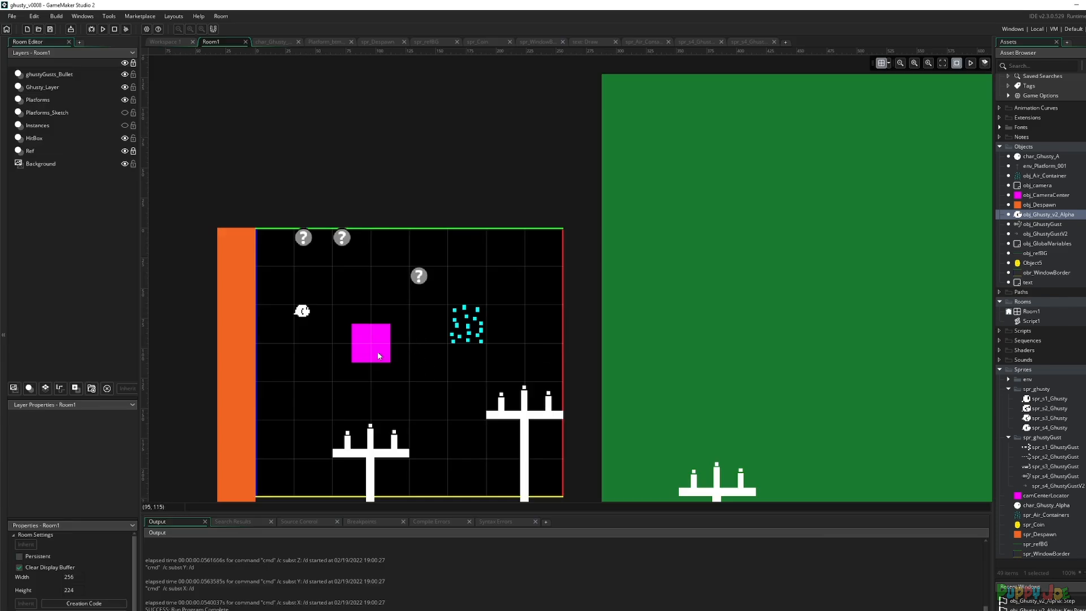
mouse_move(421, 345)
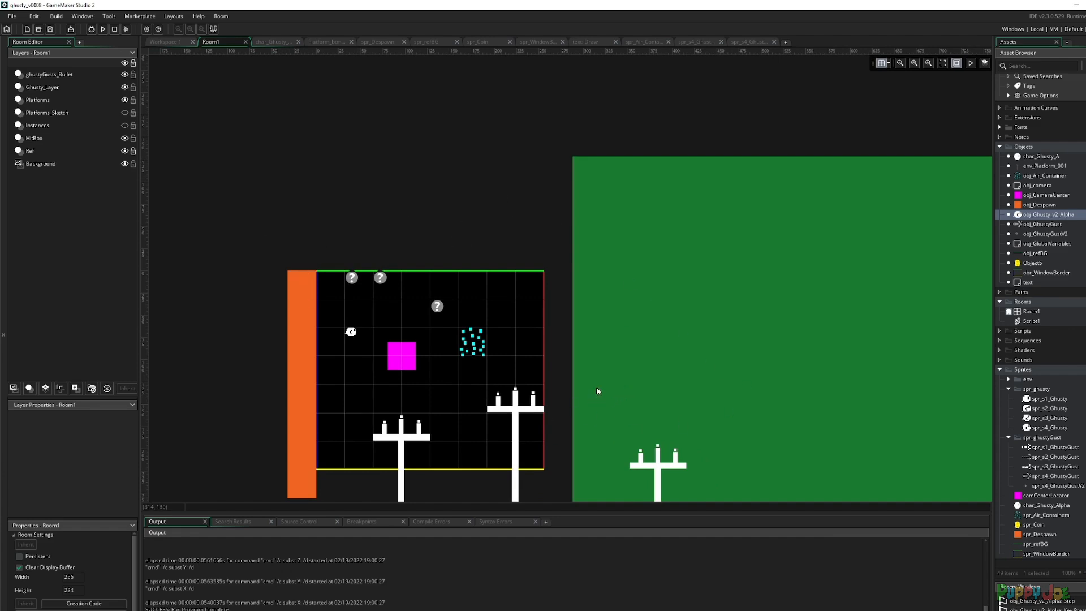
mouse_move(1069, 426)
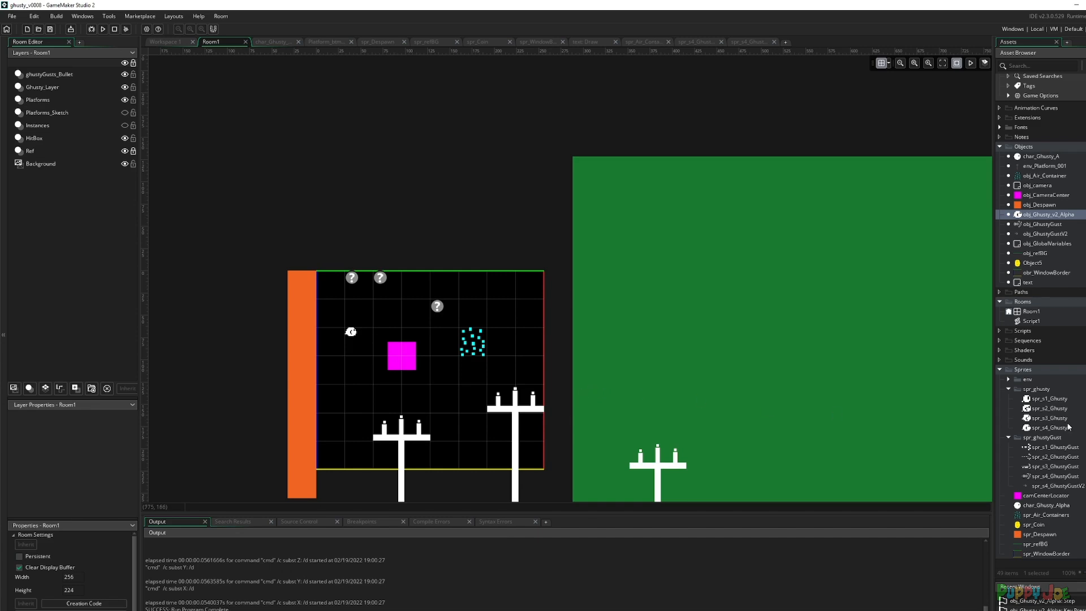
mouse_move(1068, 426)
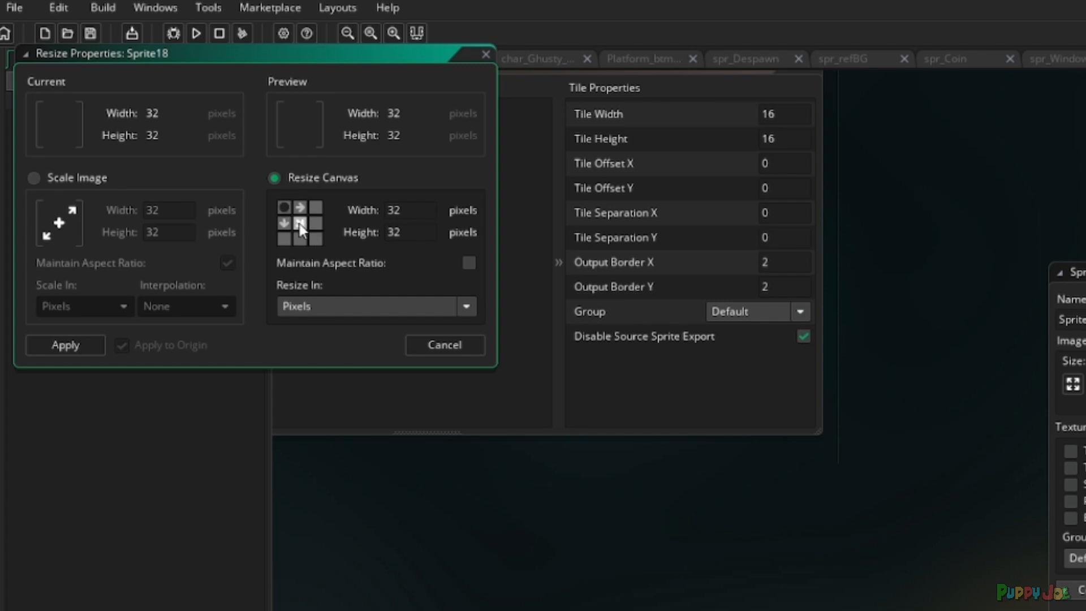
click(298, 223)
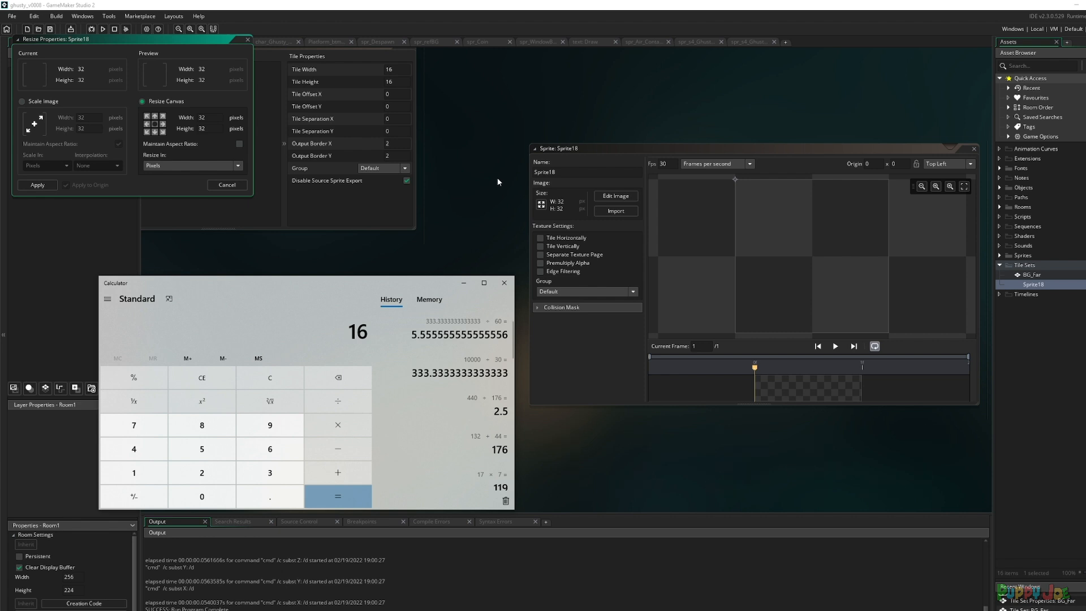
click(338, 495)
text(1)
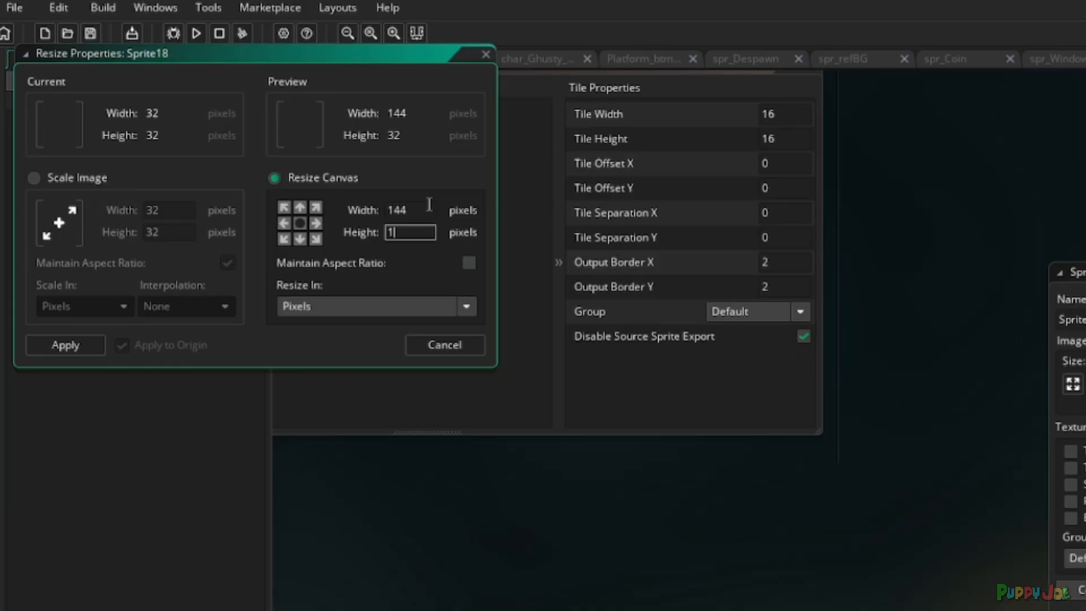
text(44)
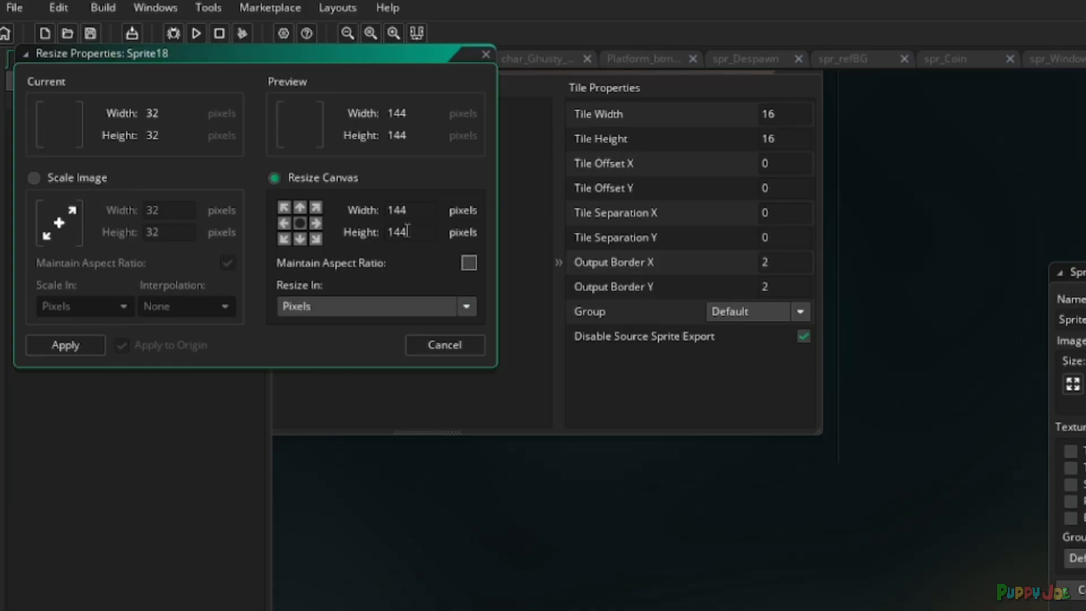
click(64, 344)
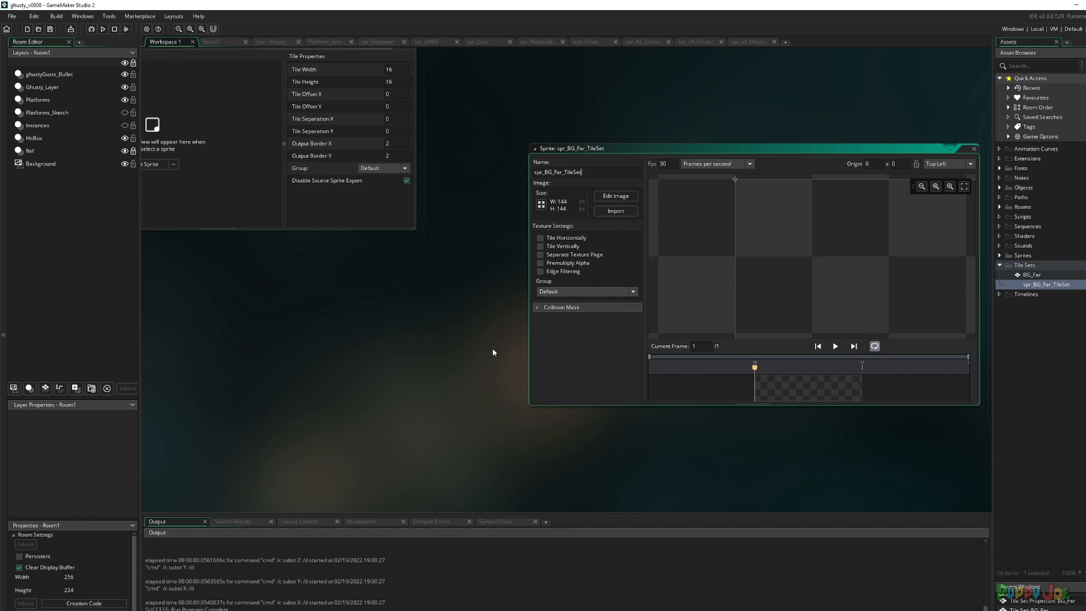
Step: Open spr_BG_Far_TileSet for painting and turn on the tile grid overlay
click(613, 196)
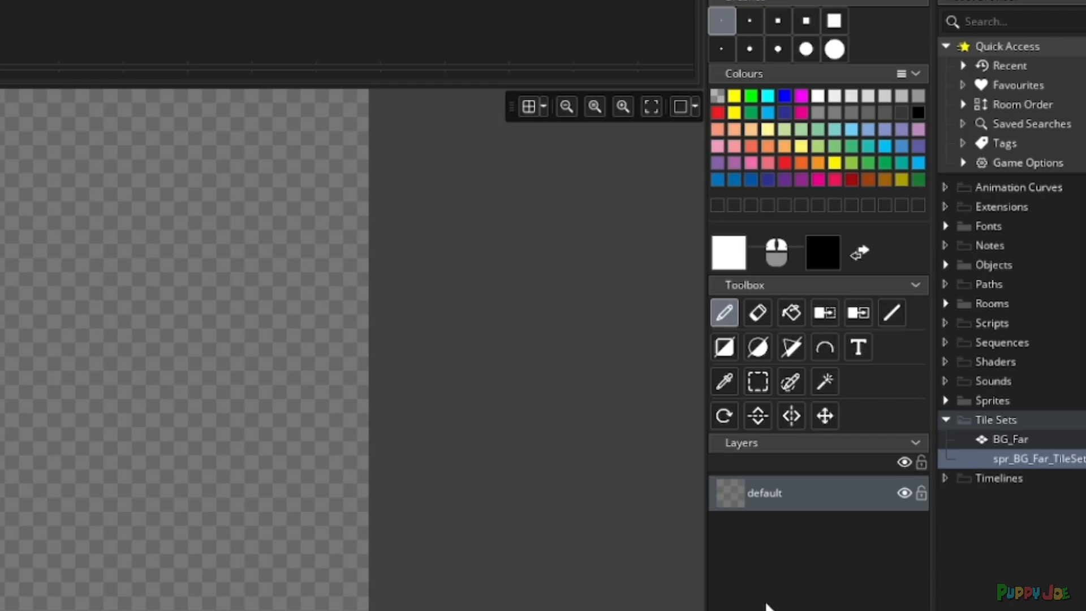
mouse_move(758, 382)
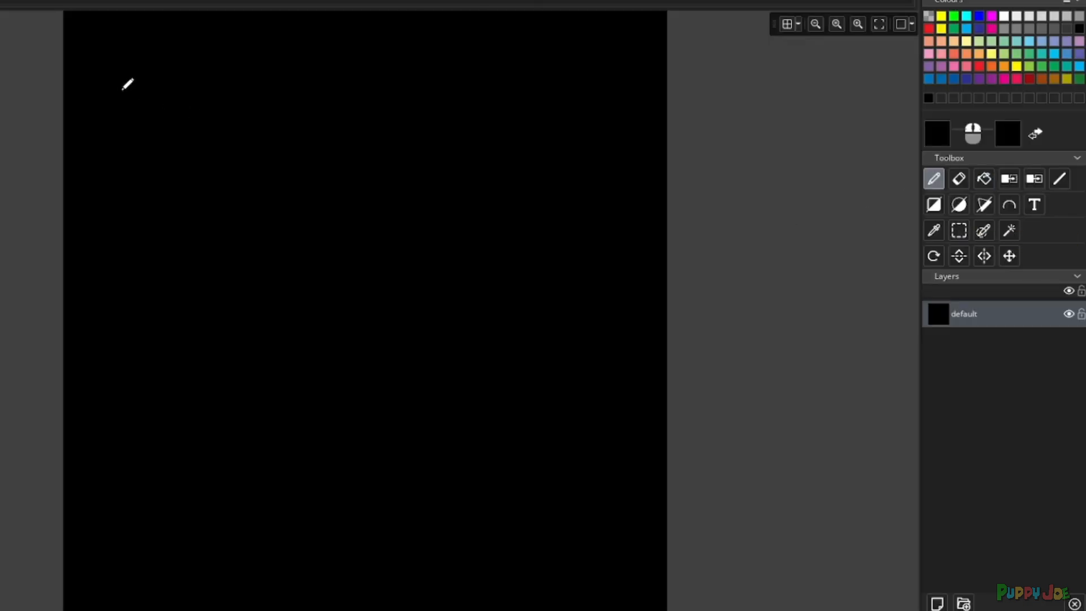
mouse_move(330, 50)
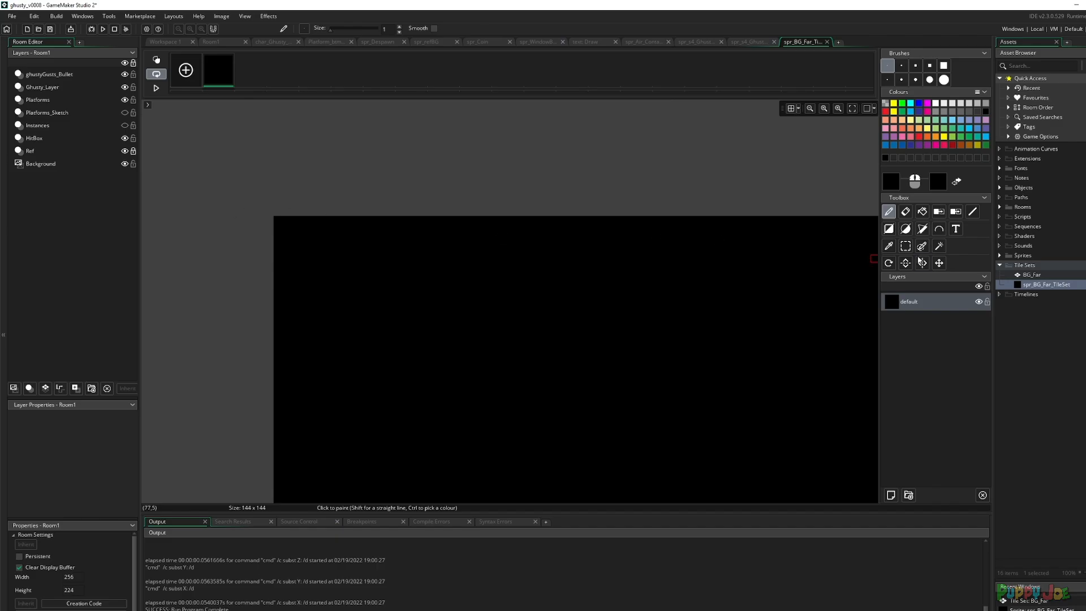
click(789, 109)
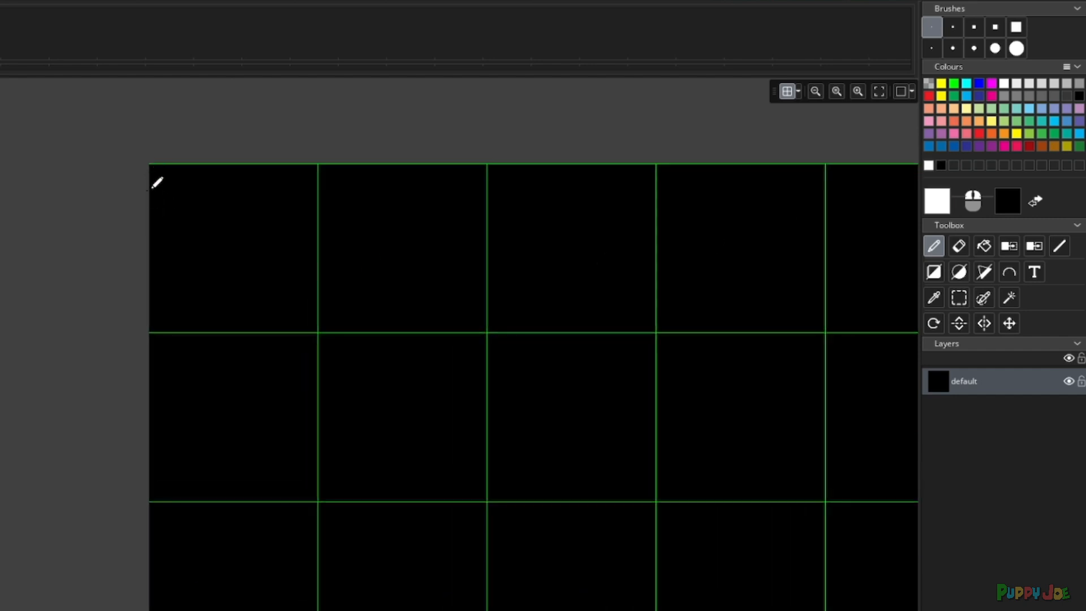
mouse_move(134, 202)
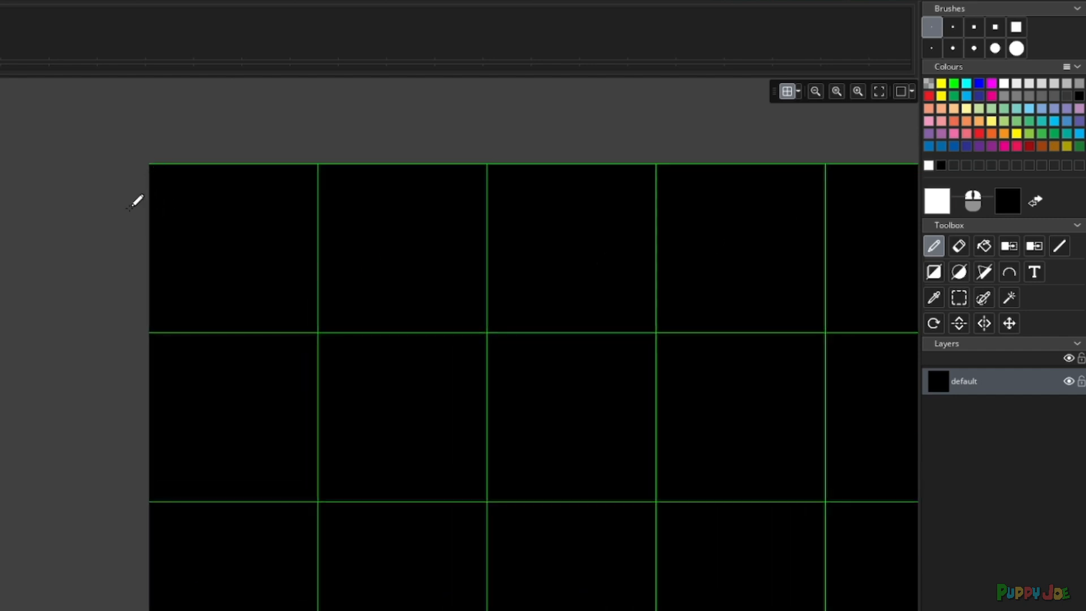
mouse_move(153, 208)
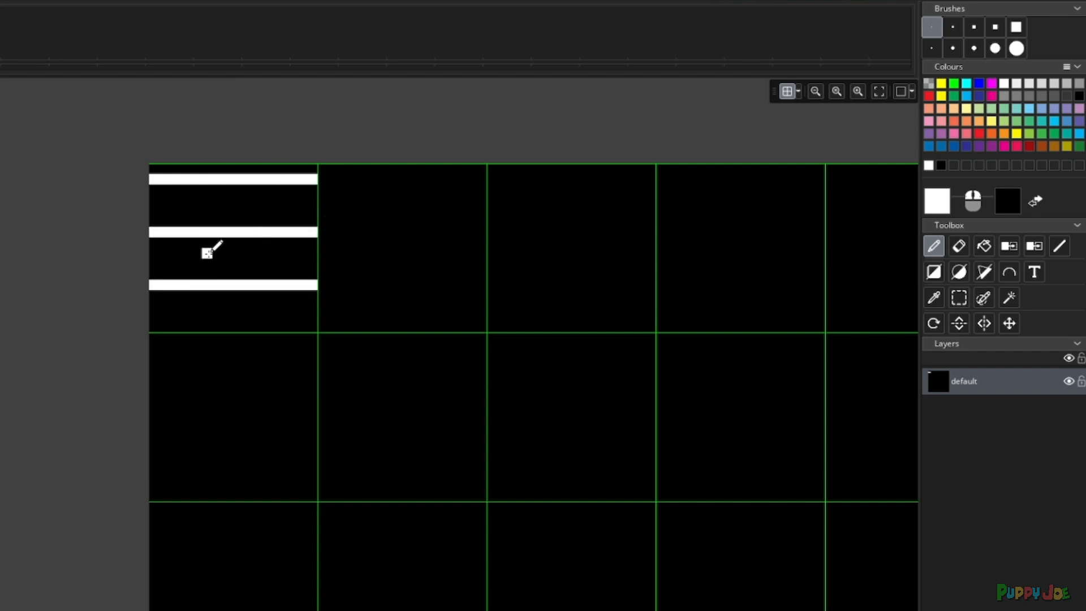
Step: Add blocky notches and raised blocks to the lowest and middle white ledges
drag(212, 249, 176, 270)
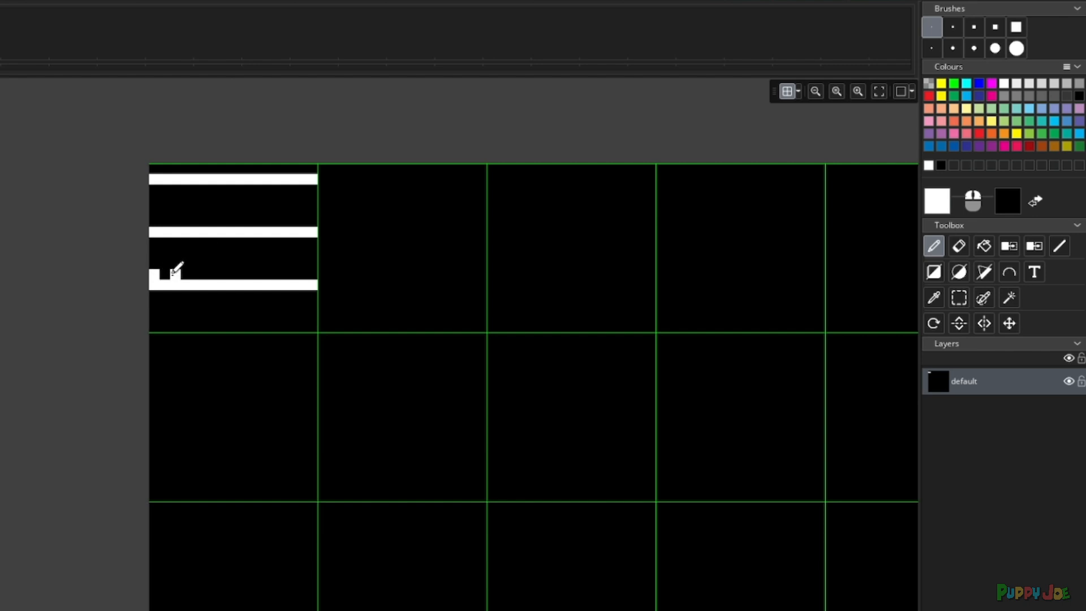
drag(173, 274, 222, 307)
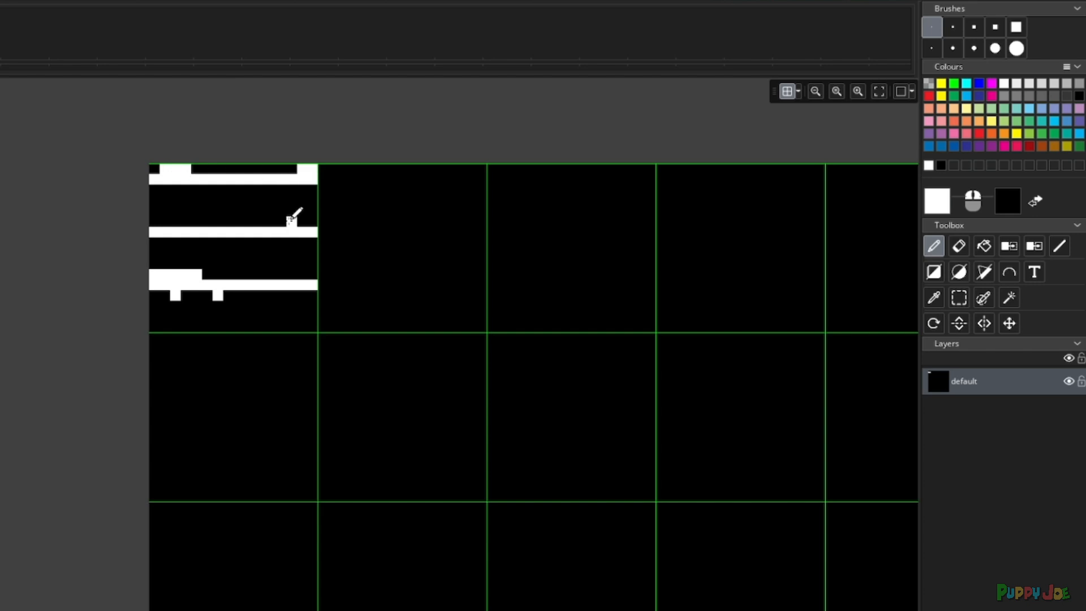
drag(290, 216, 277, 285)
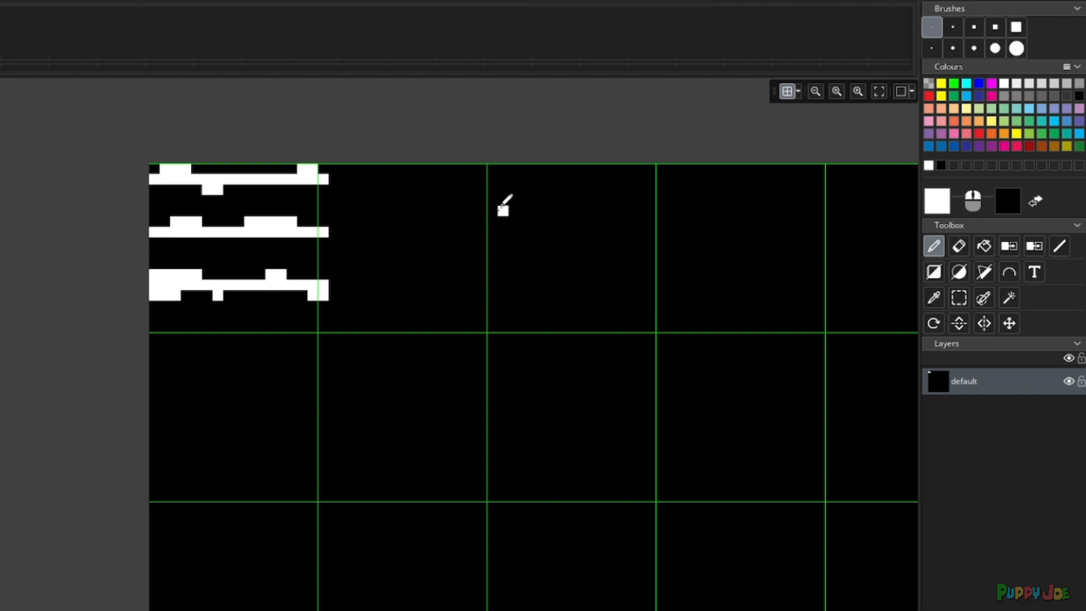
Step: Draw the white arched window's top edge and right side down through the second tile column
click(481, 180)
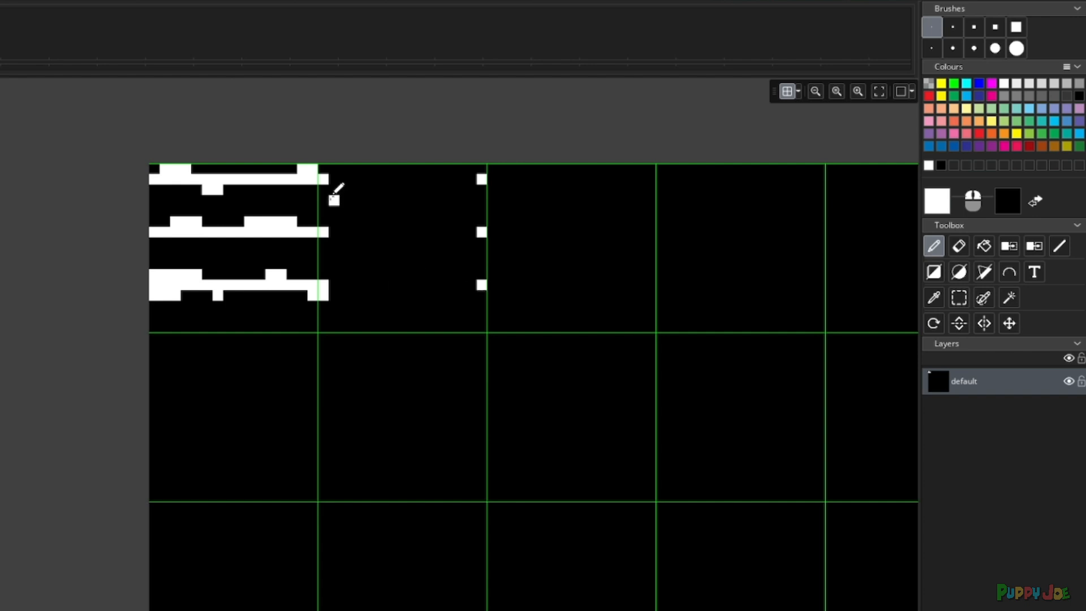
drag(340, 199, 474, 199)
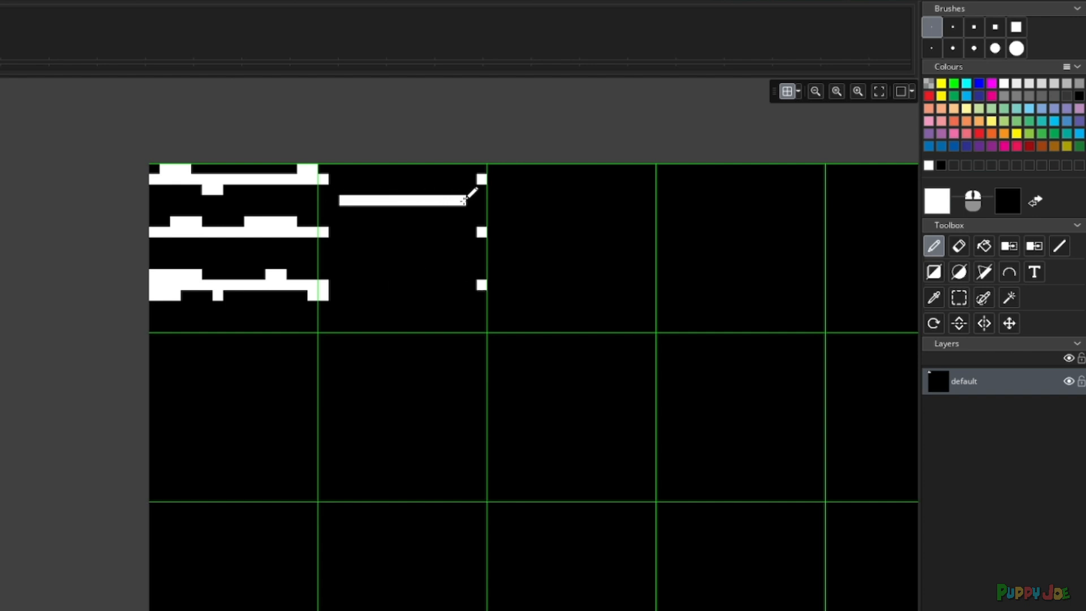
click(958, 246)
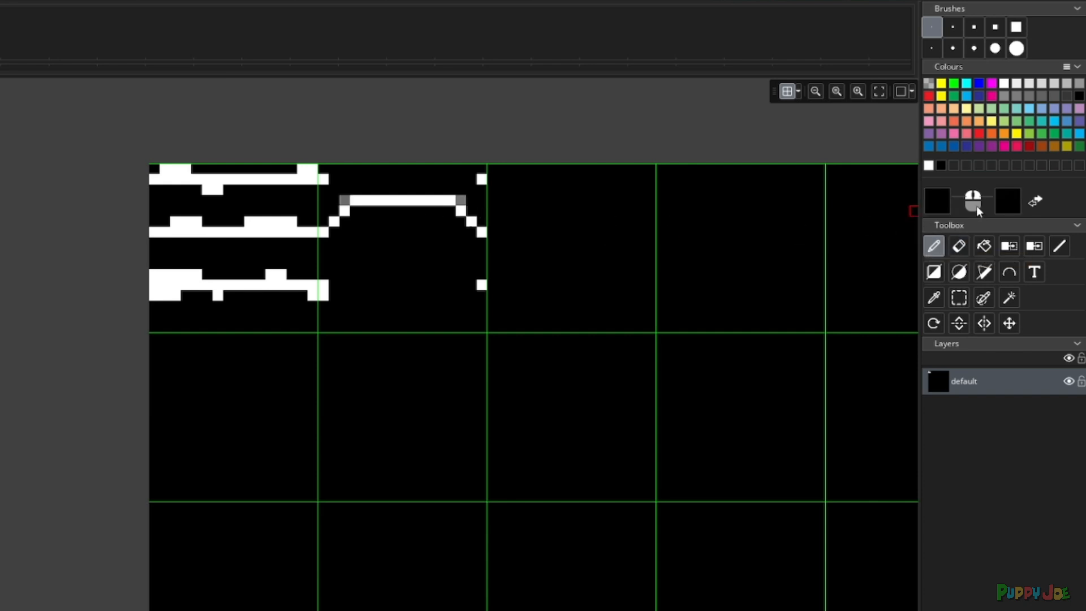
click(937, 202)
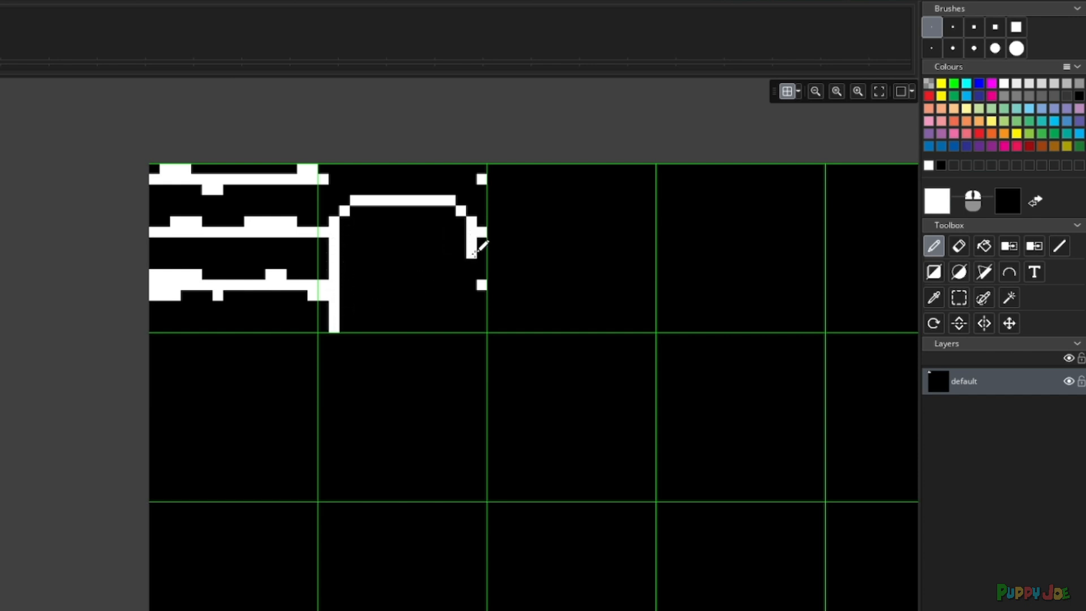
drag(474, 249, 336, 339)
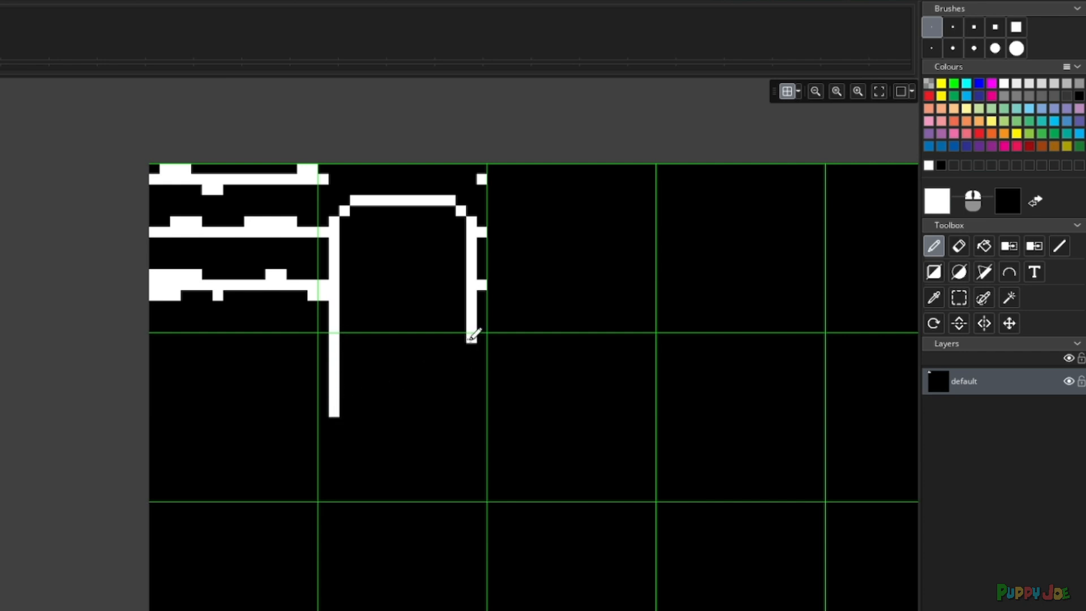
drag(474, 336, 323, 346)
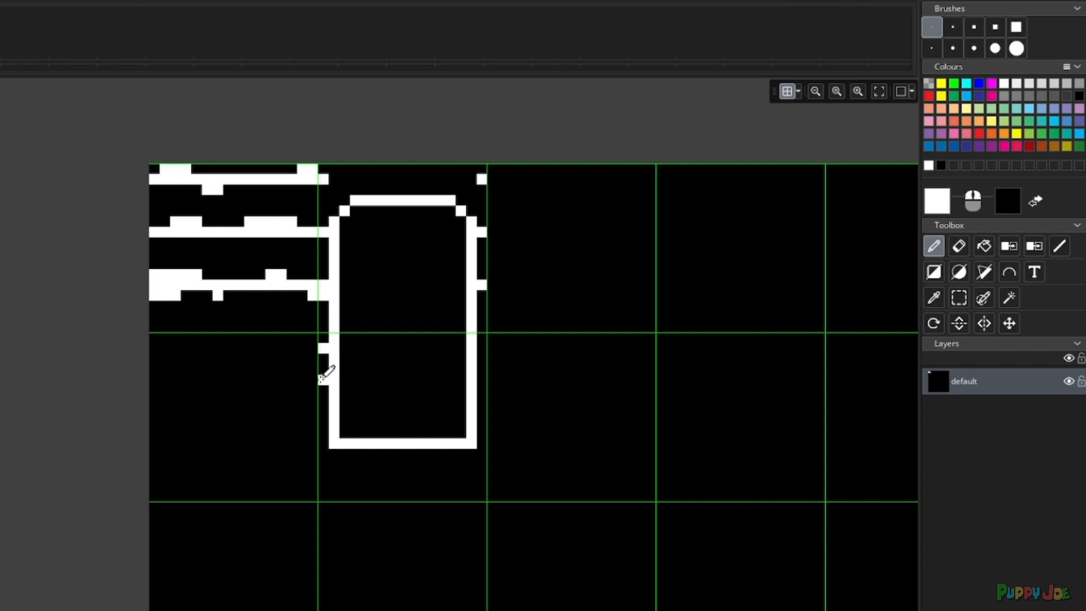
mouse_move(326, 398)
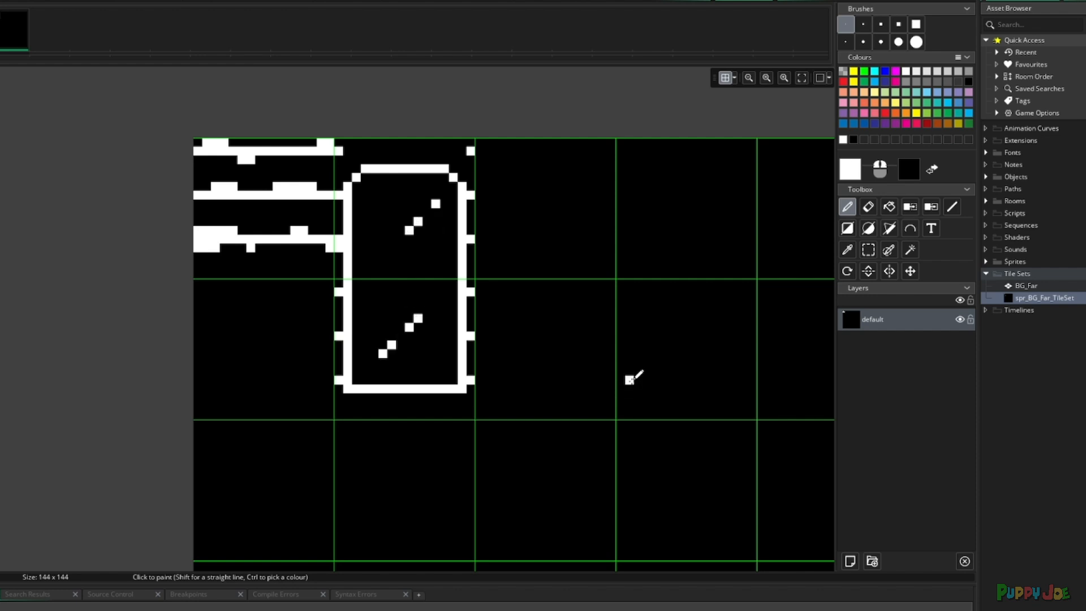
mouse_move(630, 378)
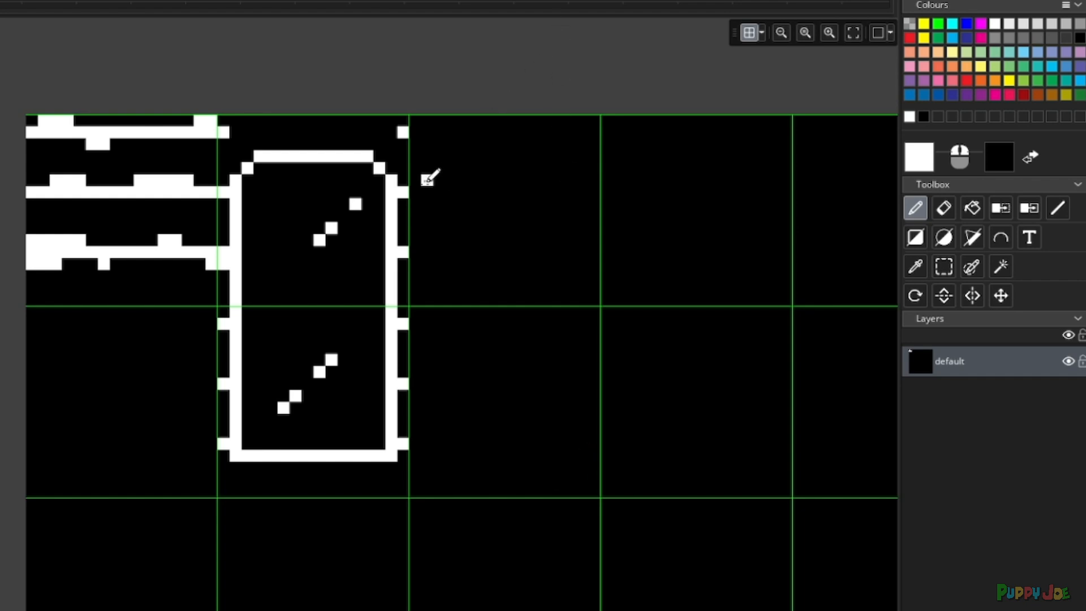
Step: Outline the third-column pillar with a slit, extend the top wall line, and add fourth-column brick ledges
text(top)
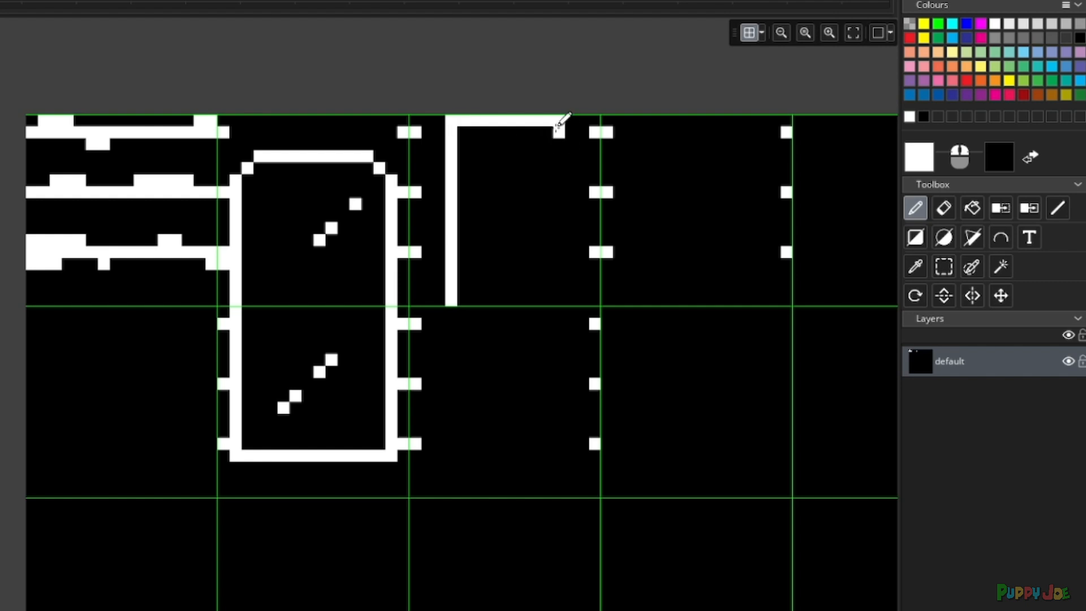
drag(557, 134, 554, 492)
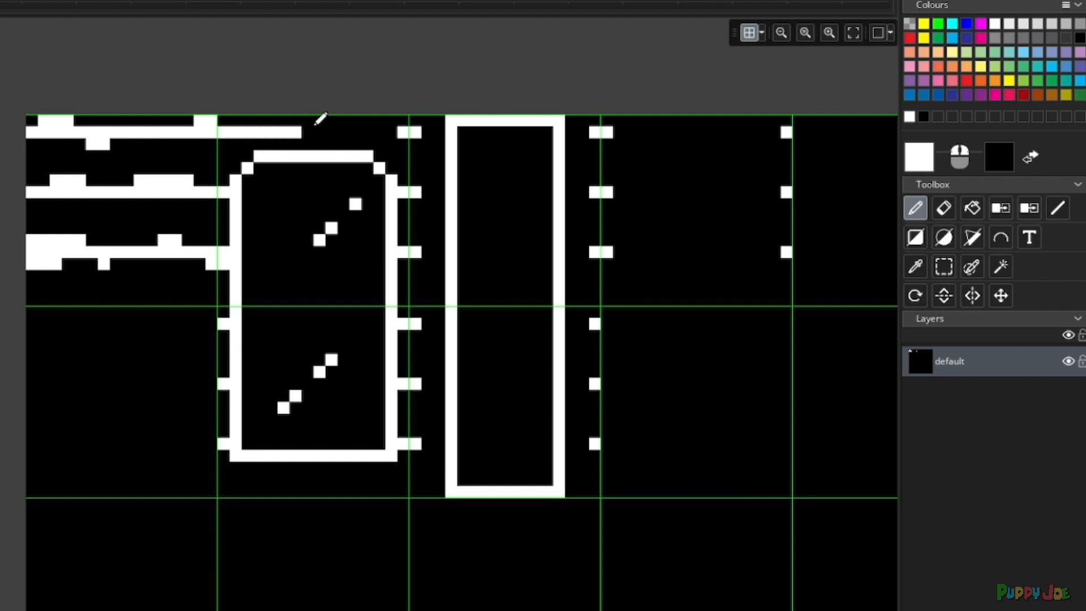
drag(319, 124, 571, 131)
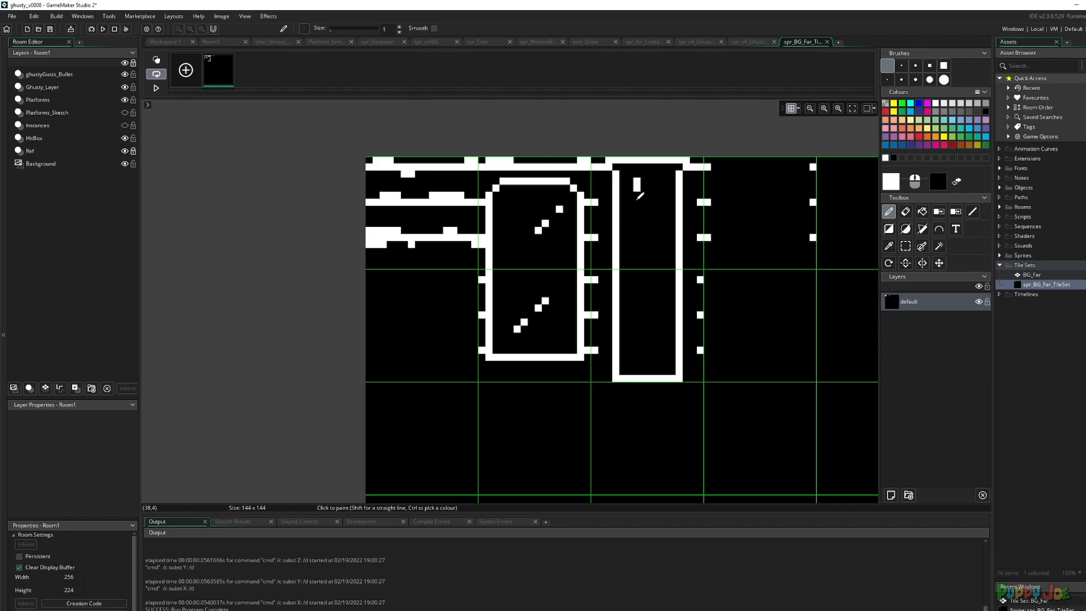
drag(636, 187, 658, 333)
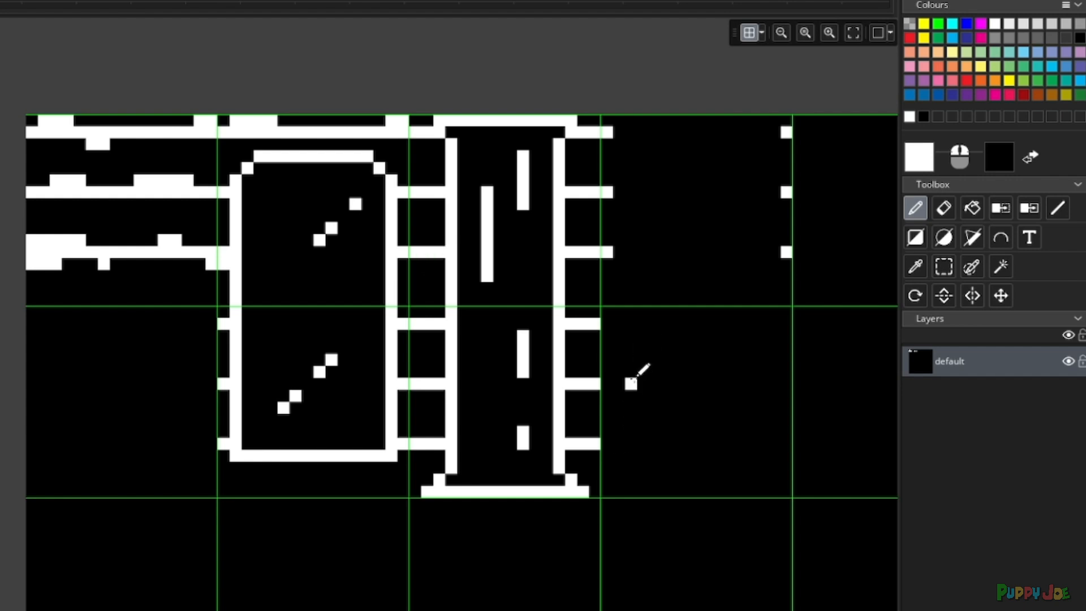
mouse_move(294, 186)
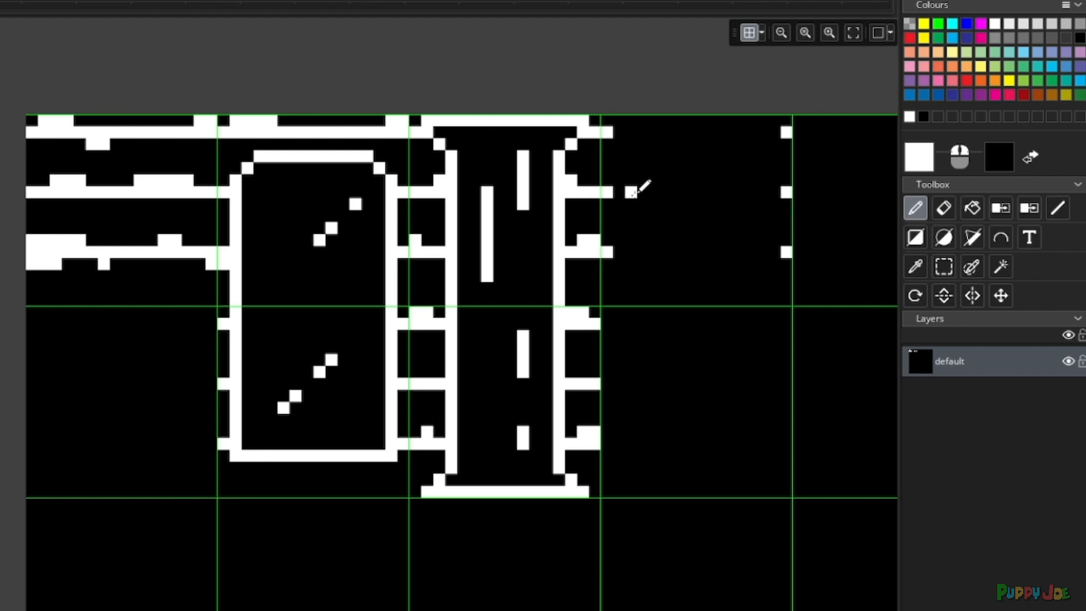
mouse_move(623, 128)
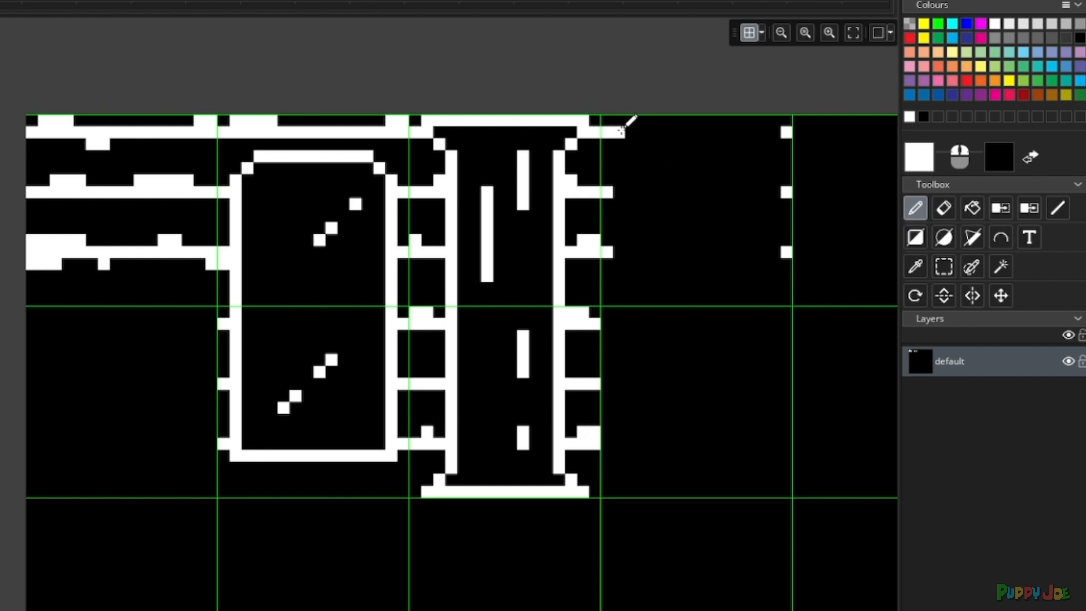
mouse_move(620, 186)
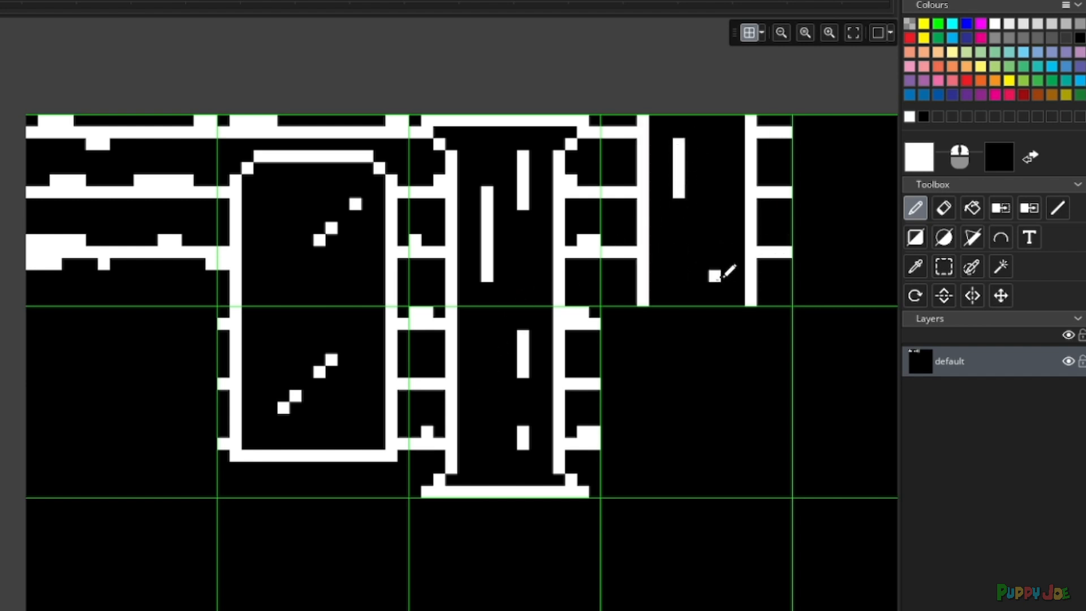
drag(717, 277, 717, 312)
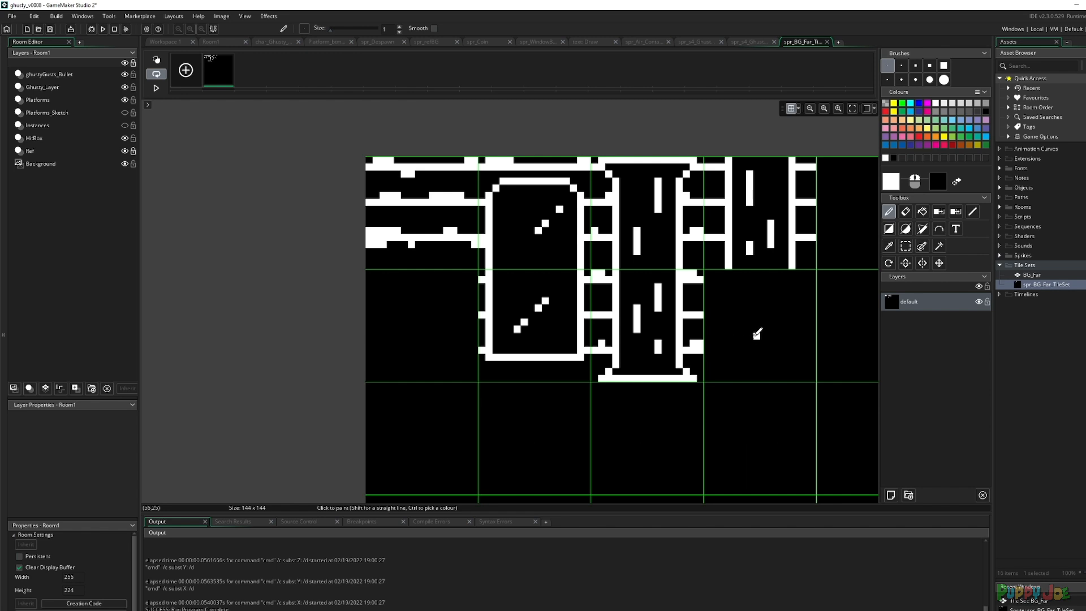
mouse_move(766, 335)
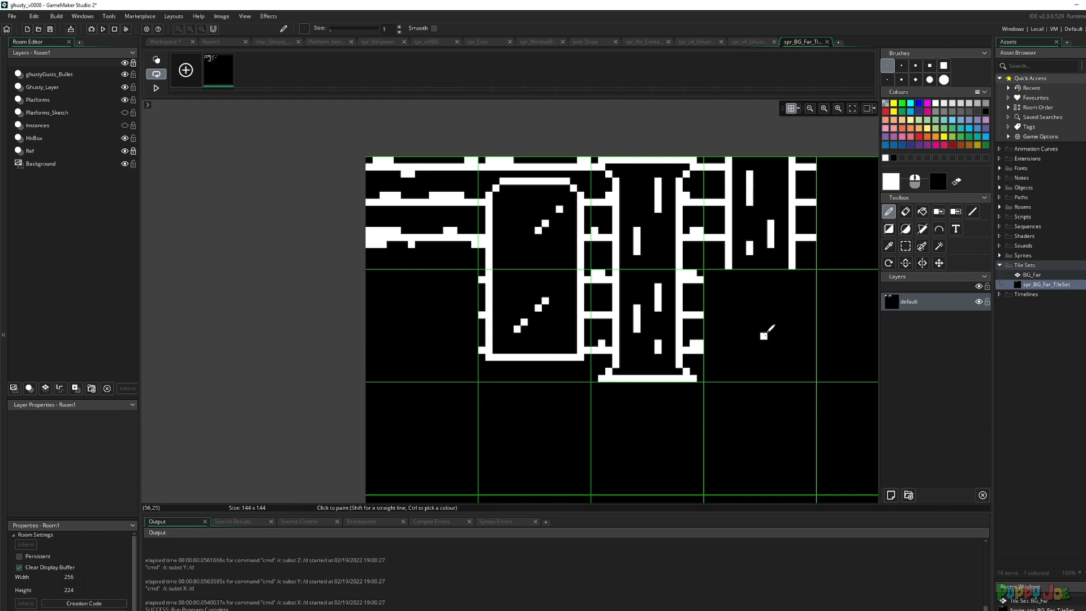
mouse_move(717, 280)
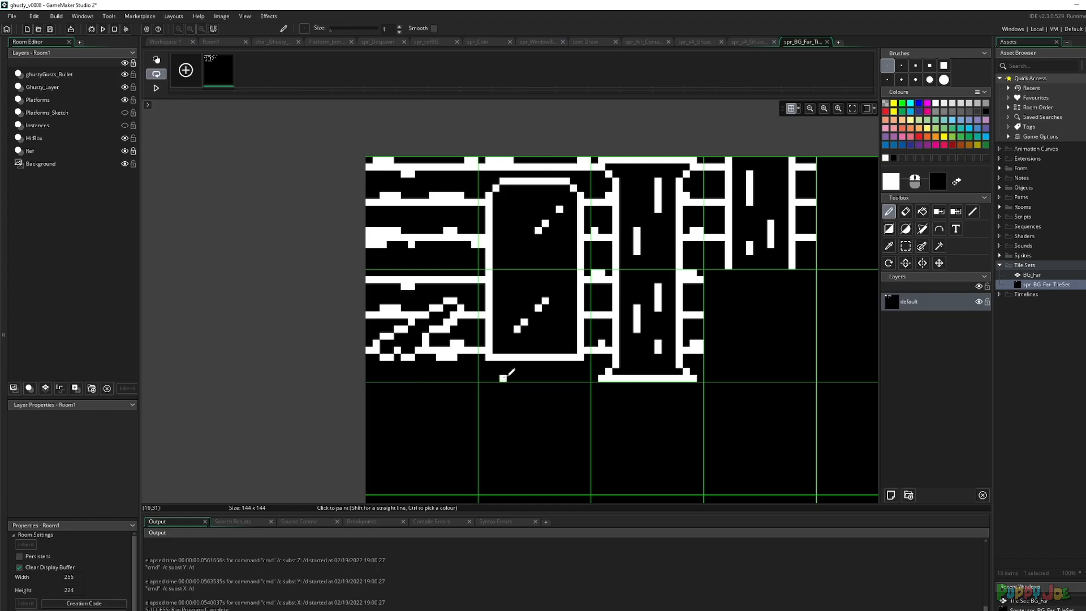
mouse_move(546, 340)
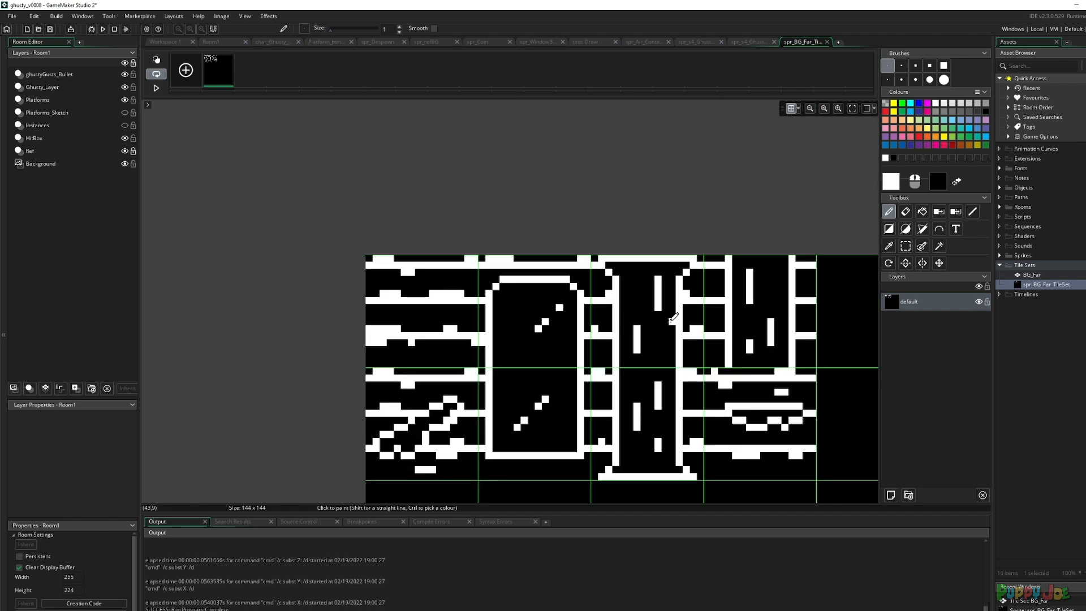
Step: Finish a straight white wall line across the lower tile row
scroll(down, 3)
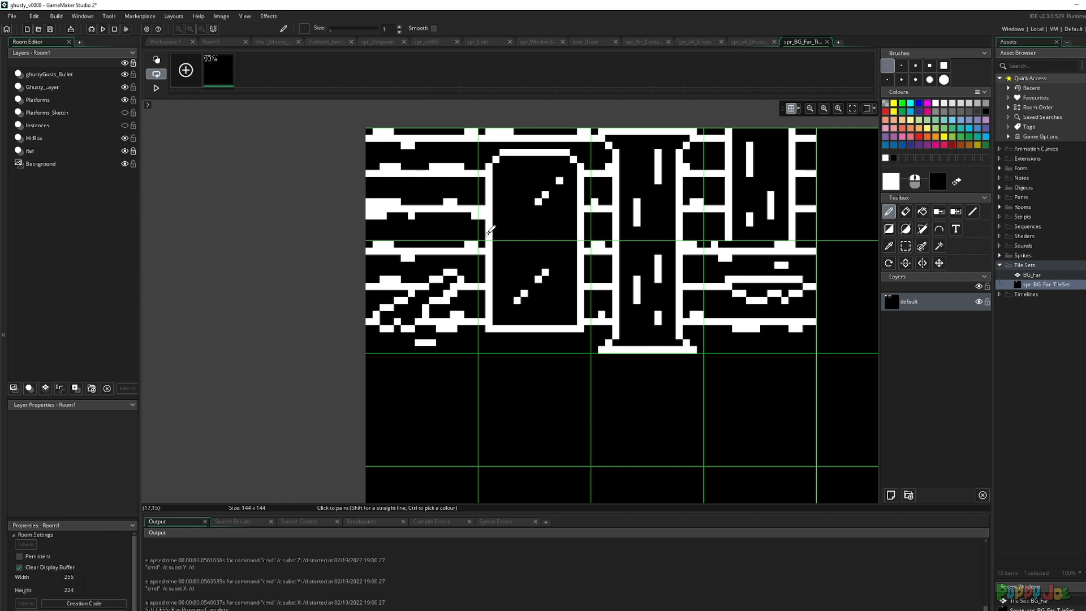
mouse_move(485, 225)
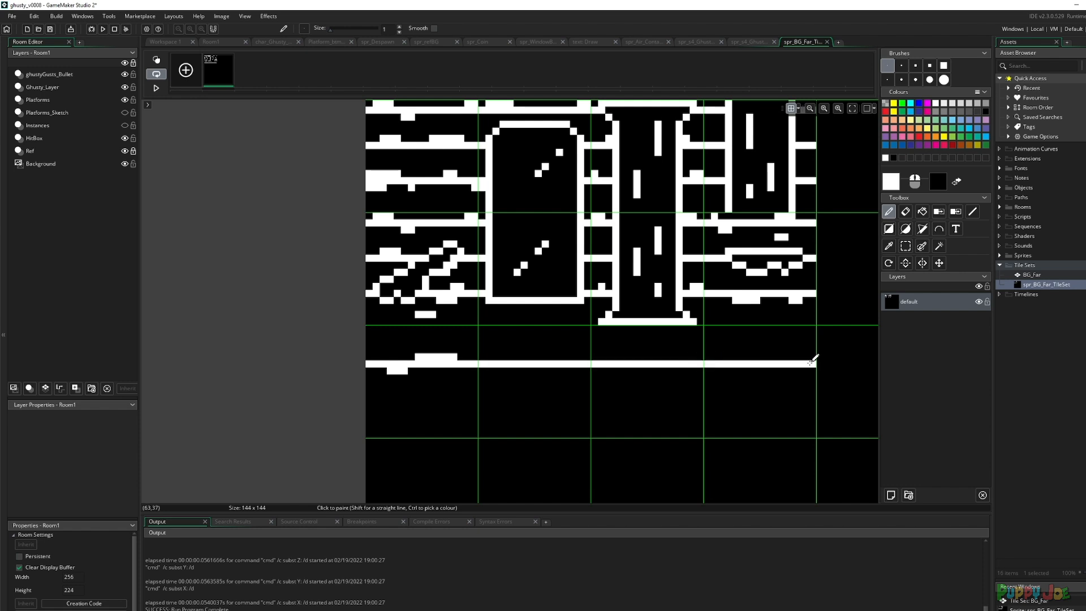
click(529, 369)
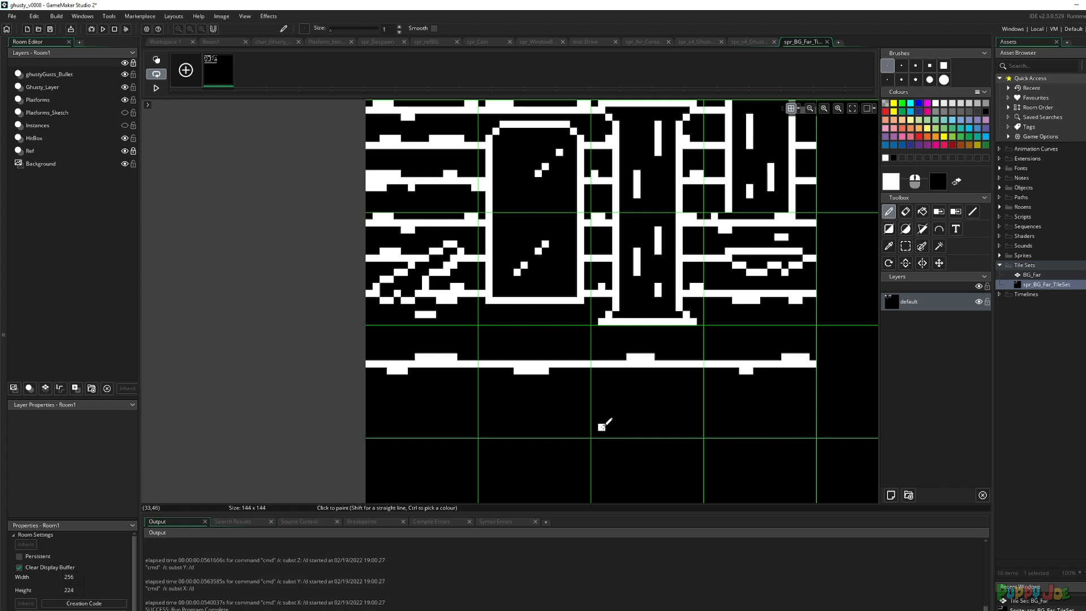
mouse_move(594, 408)
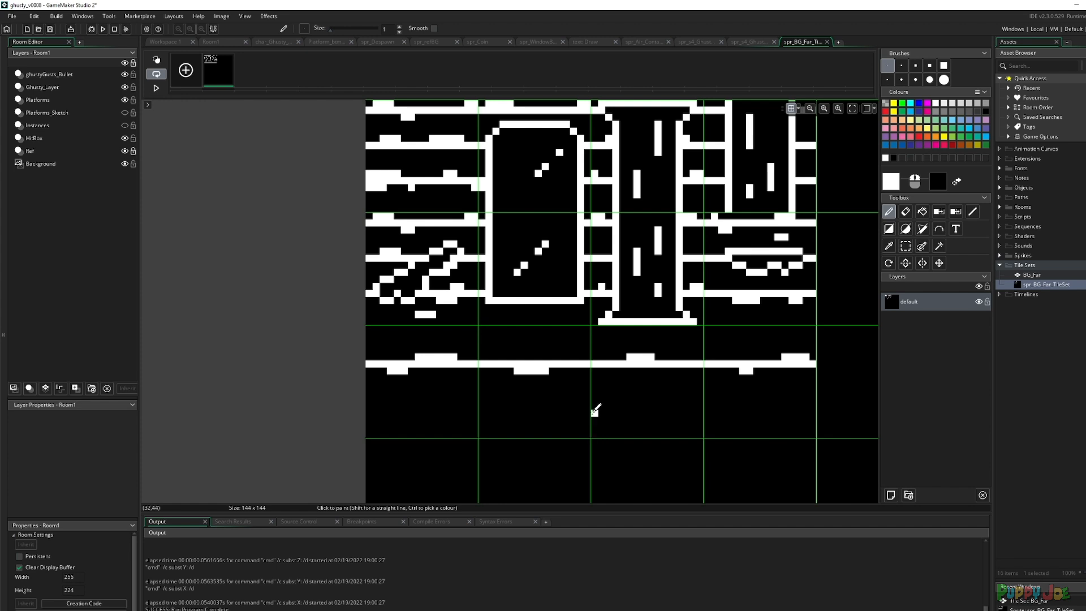
mouse_move(228, 144)
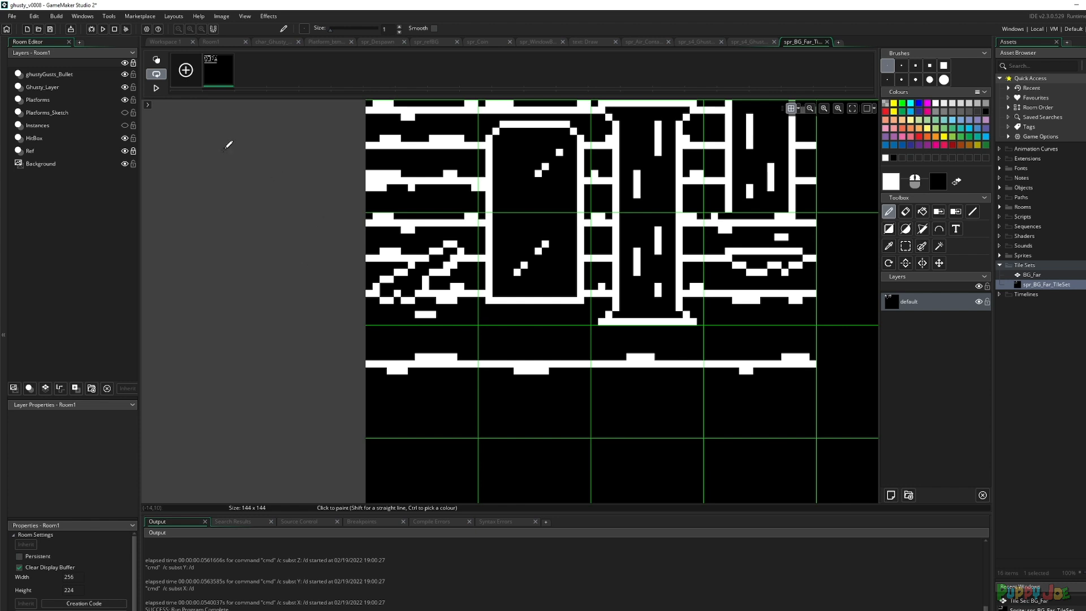
mouse_move(430, 306)
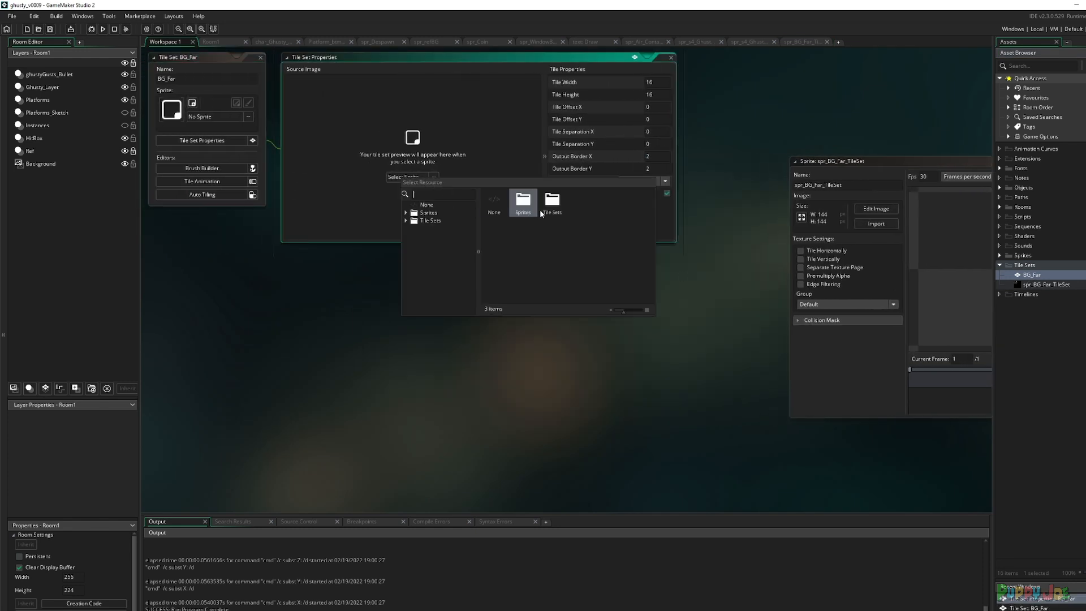
Step: Assign the sprite to tile set BG_Far and create BG_Far_TileLayer in Room1
click(523, 202)
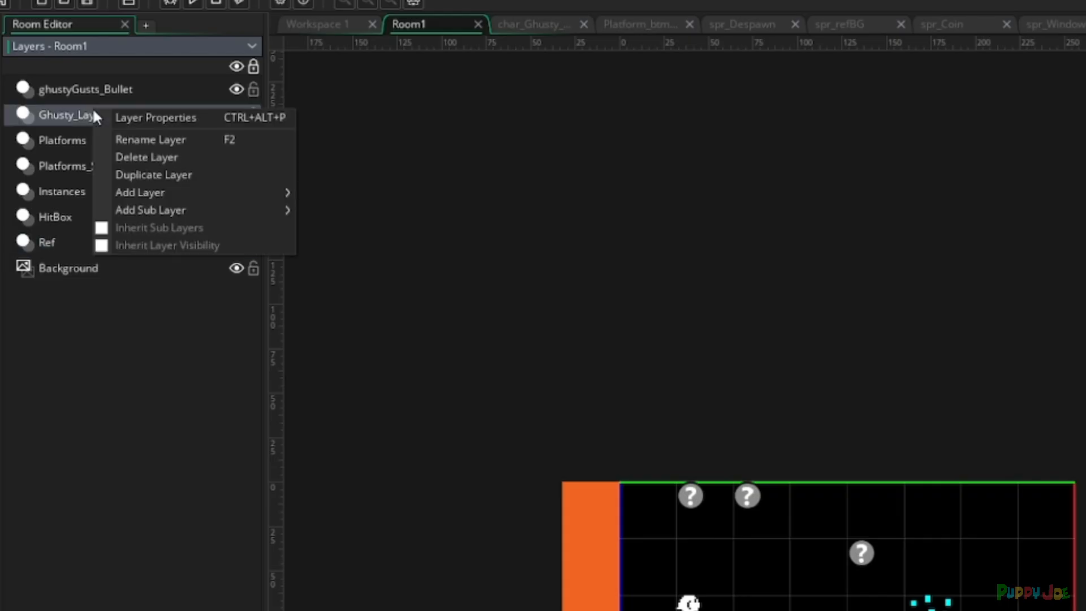
mouse_move(140, 192)
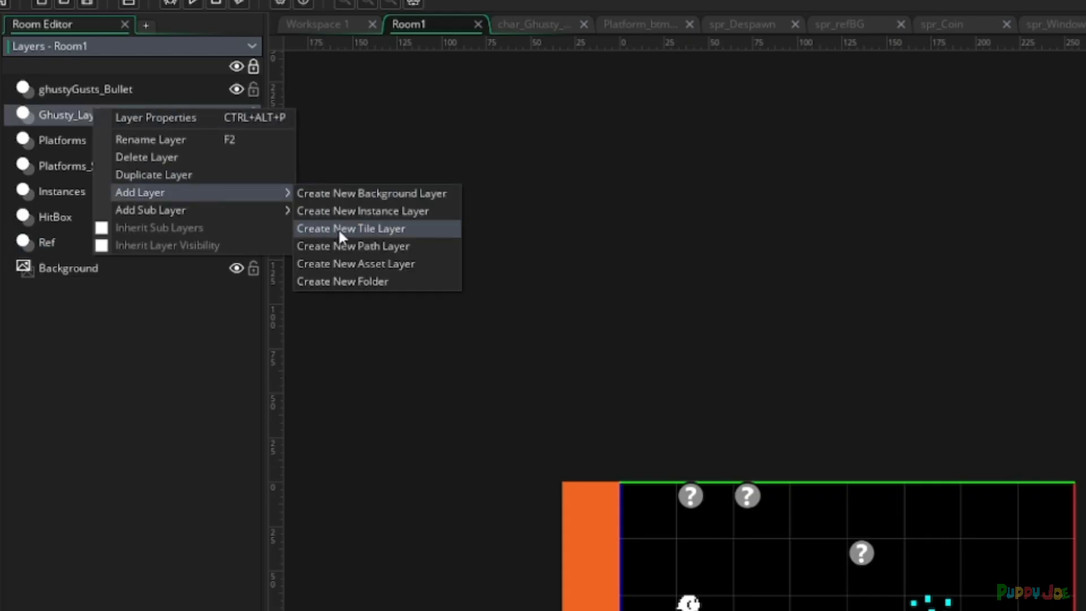
click(351, 229)
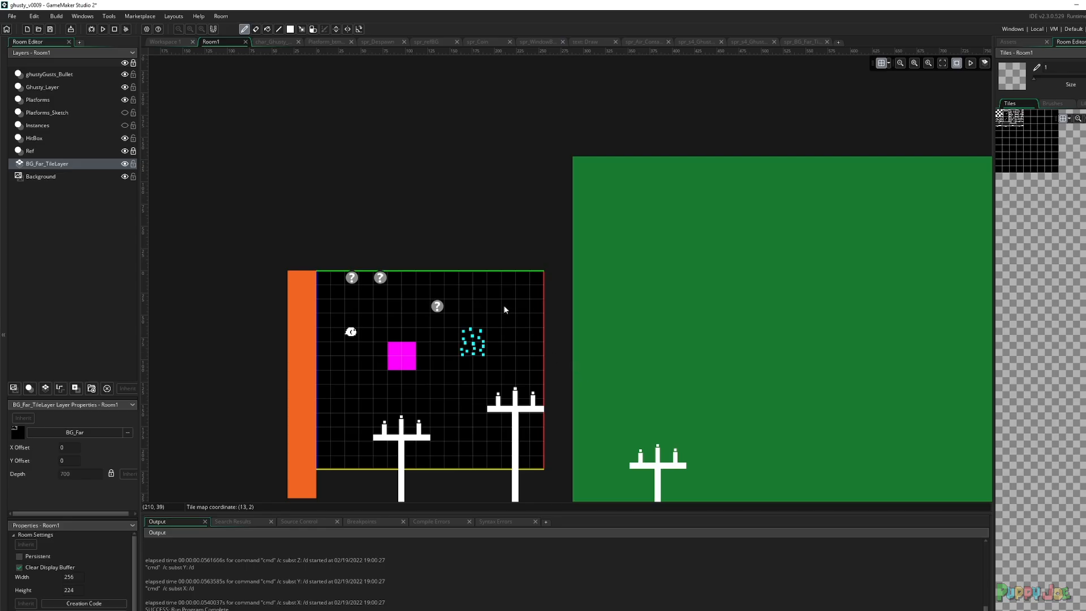
mouse_move(709, 293)
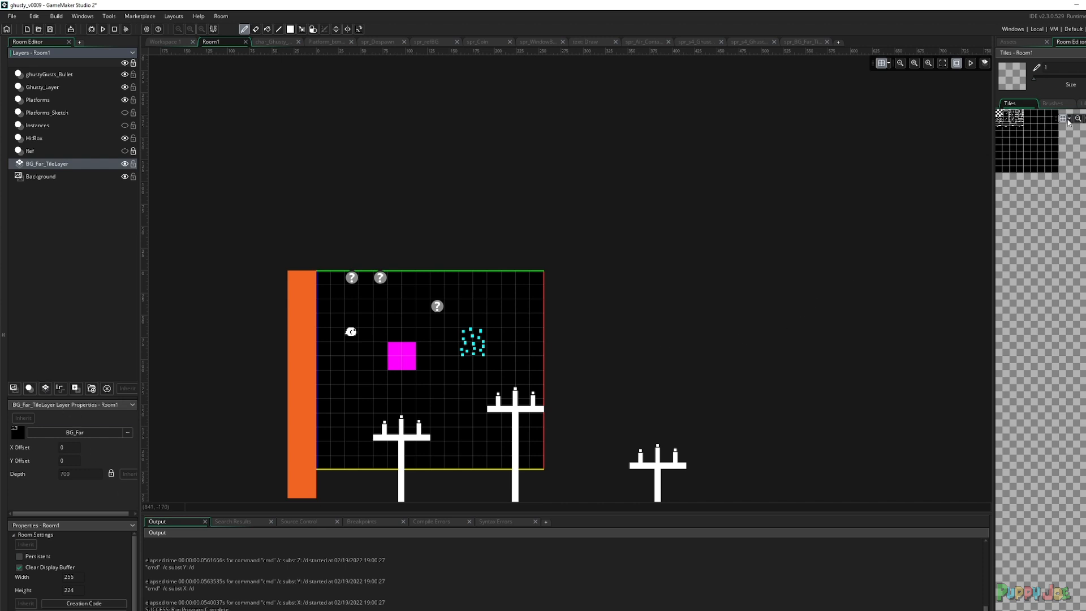
click(1052, 103)
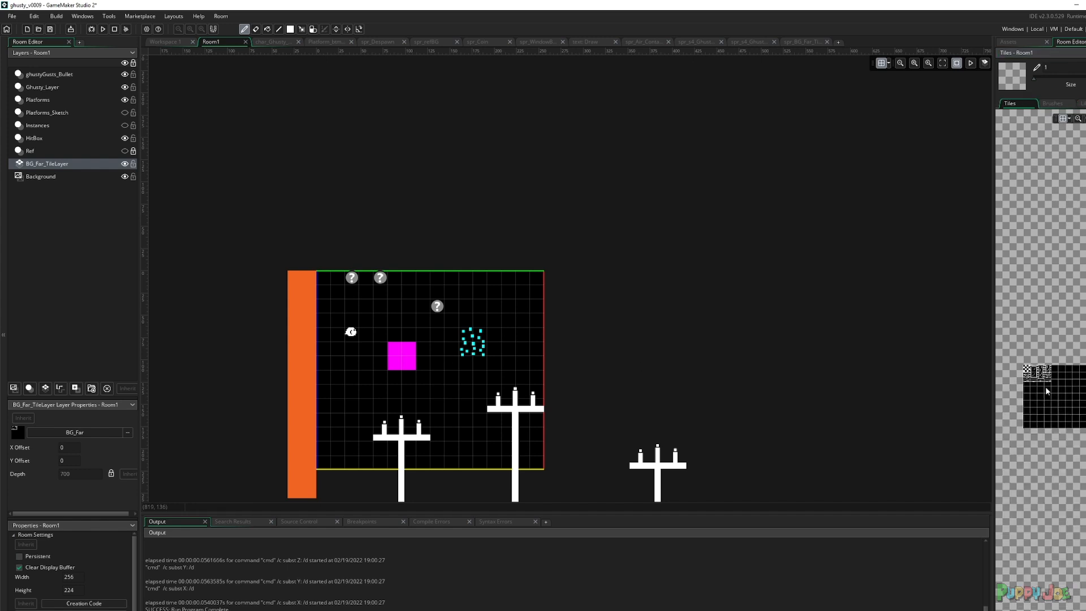
mouse_move(1065, 50)
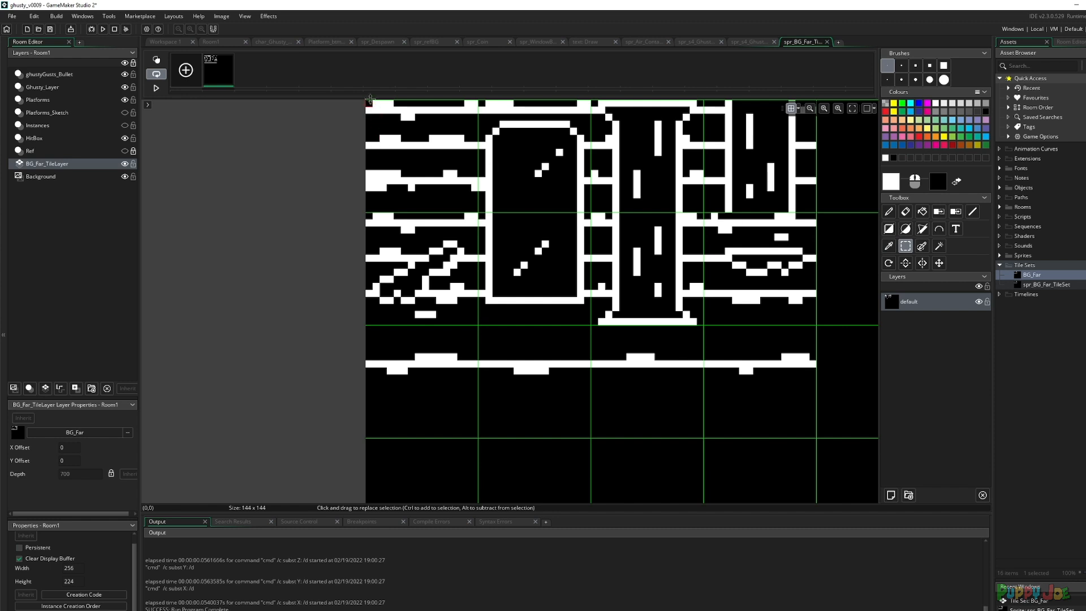
Step: Select part of the artwork, add a second frame and sketch a white curled shape on it
drag(369, 100, 478, 209)
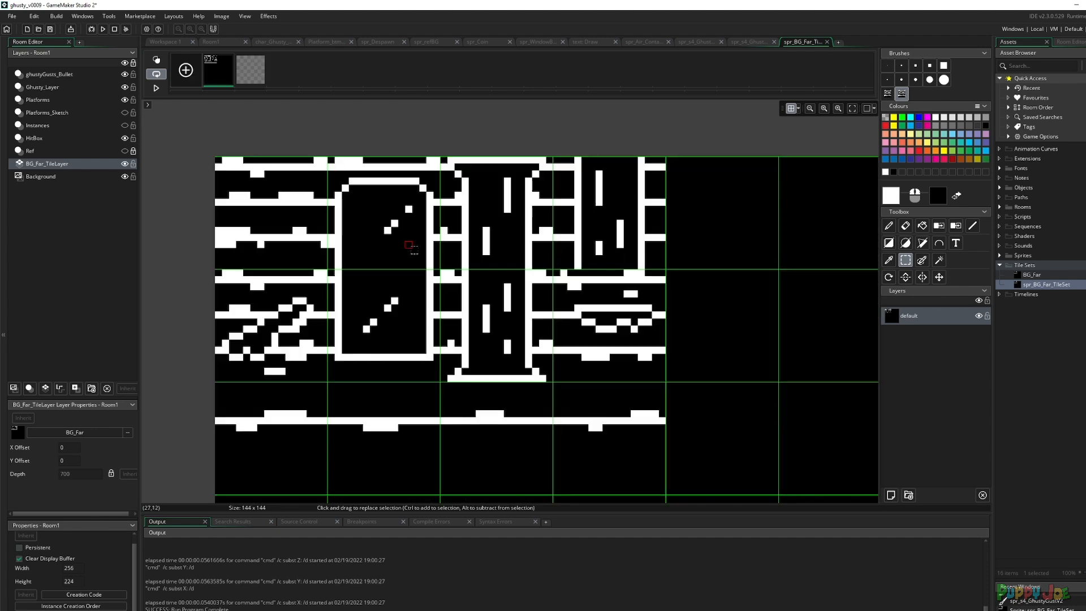
click(249, 69)
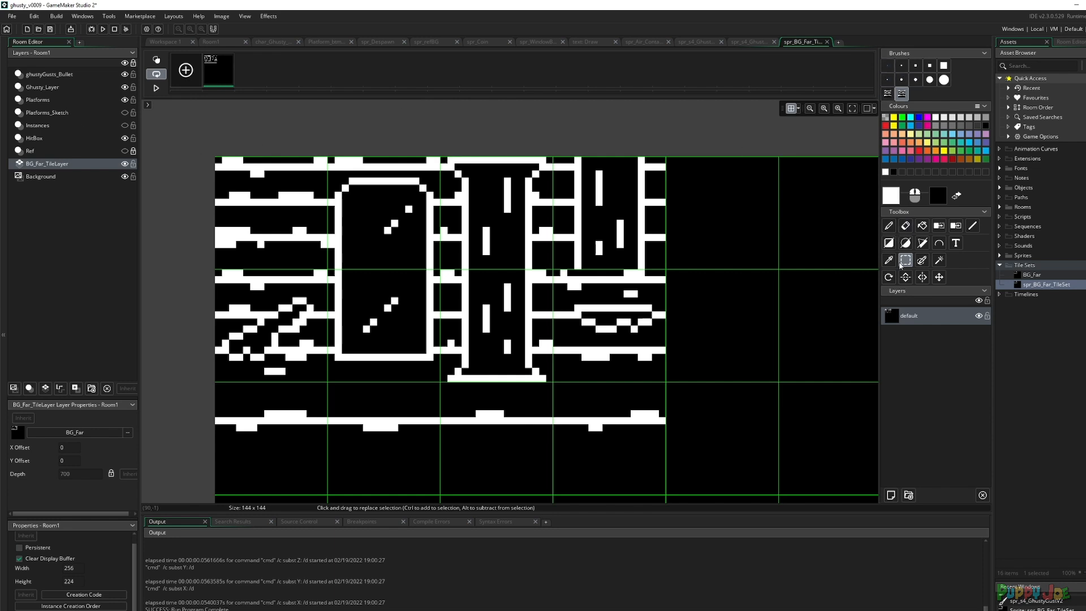
drag(215, 157, 325, 263)
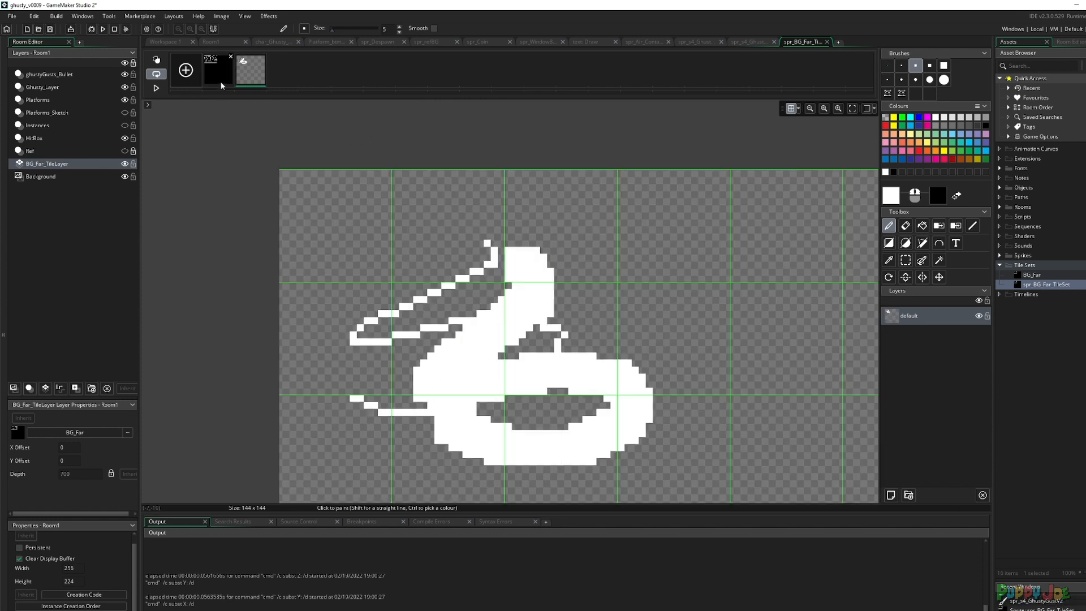
Step: Copy the tile-art frame and extend a brick row toward the canvas's right edge
right_click(246, 67)
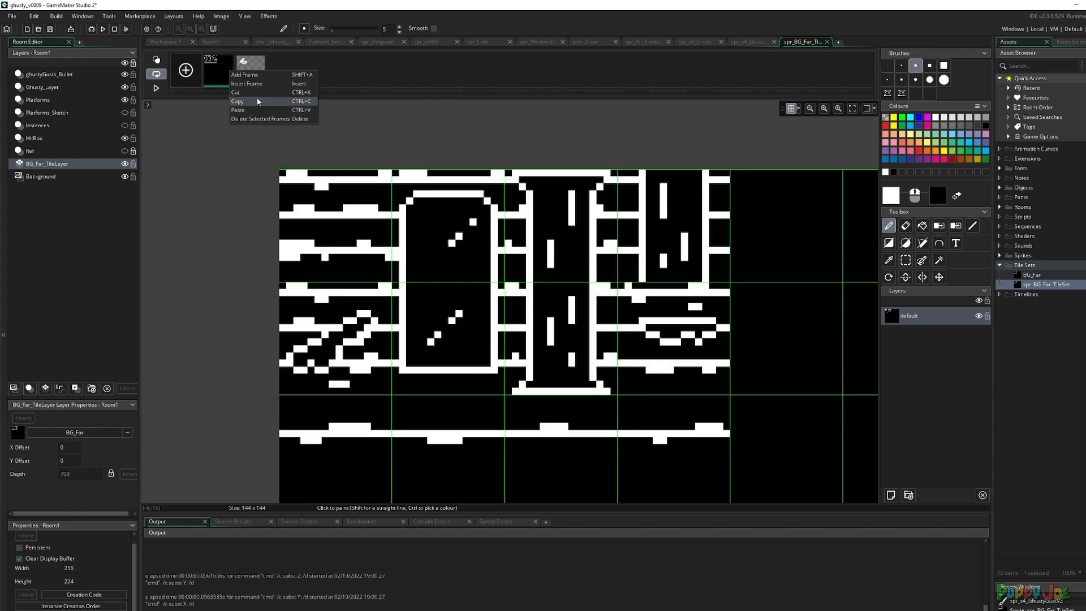
click(239, 110)
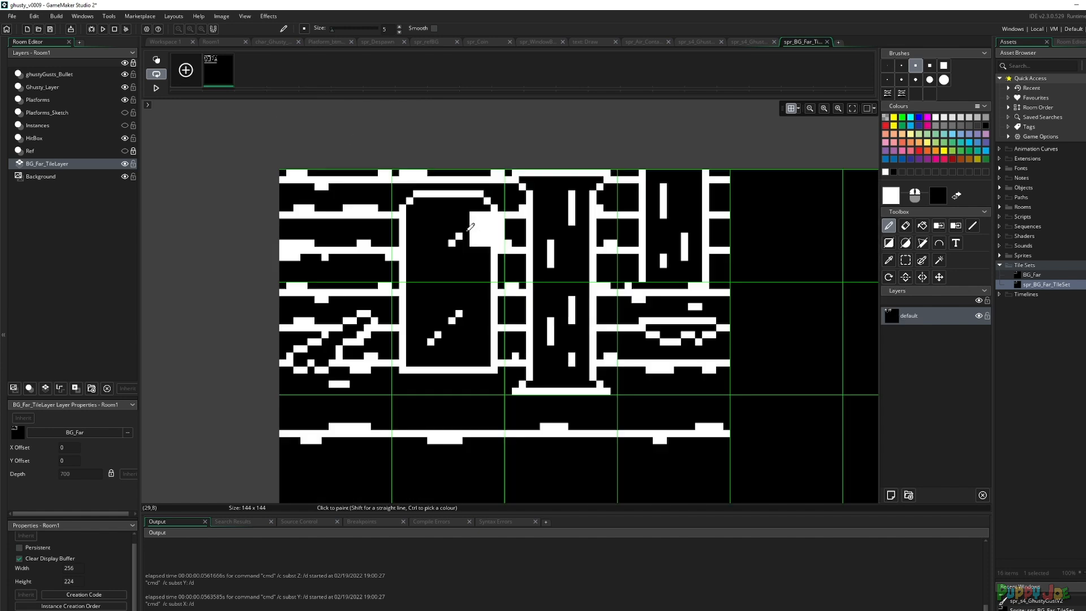
click(797, 336)
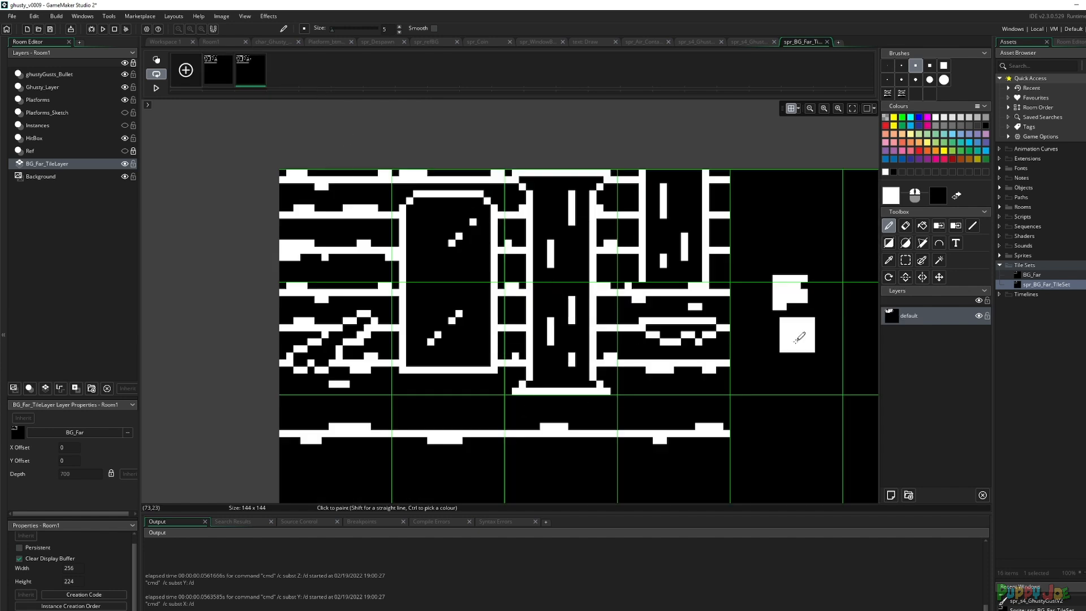
right_click(217, 69)
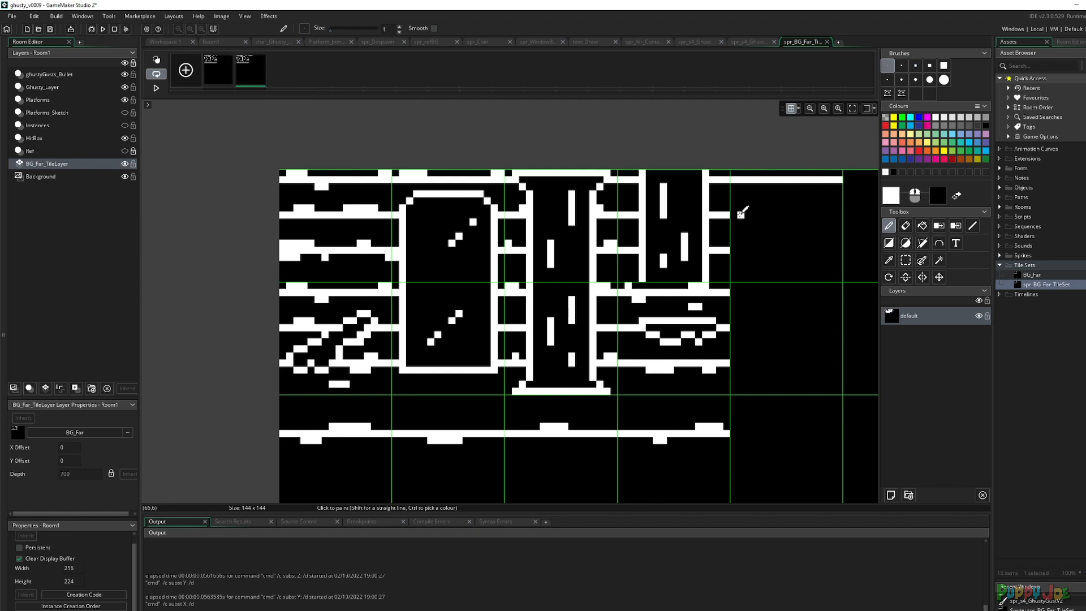
click(743, 214)
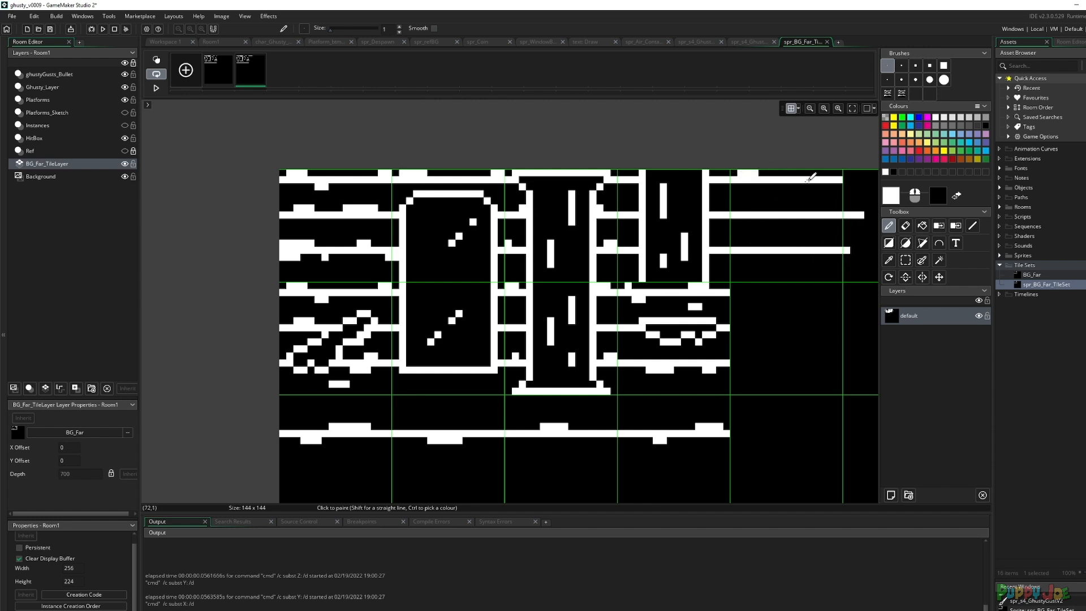
mouse_move(778, 182)
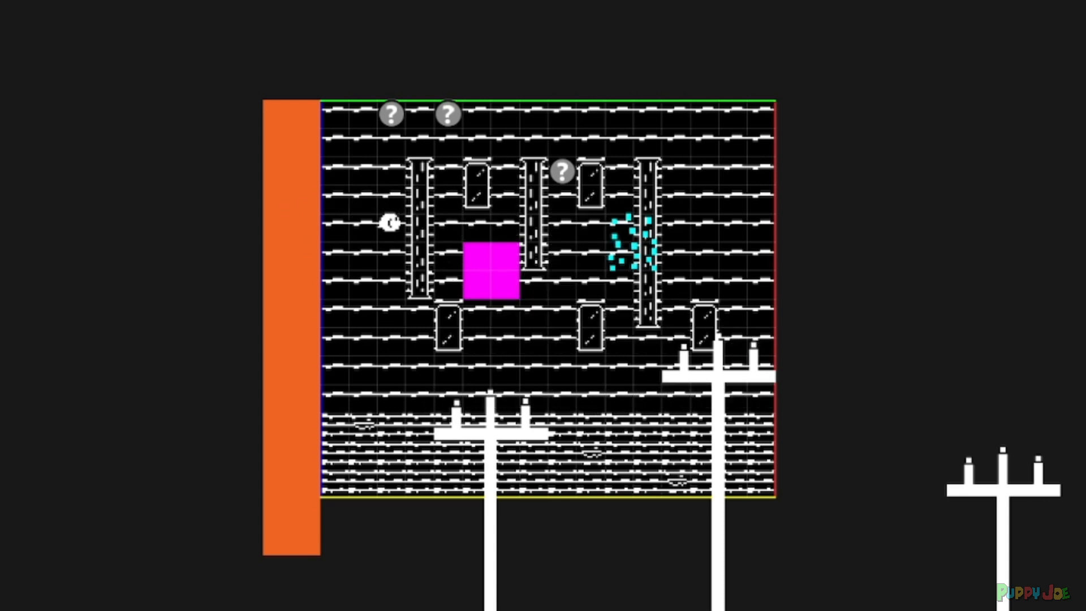
mouse_move(561, 397)
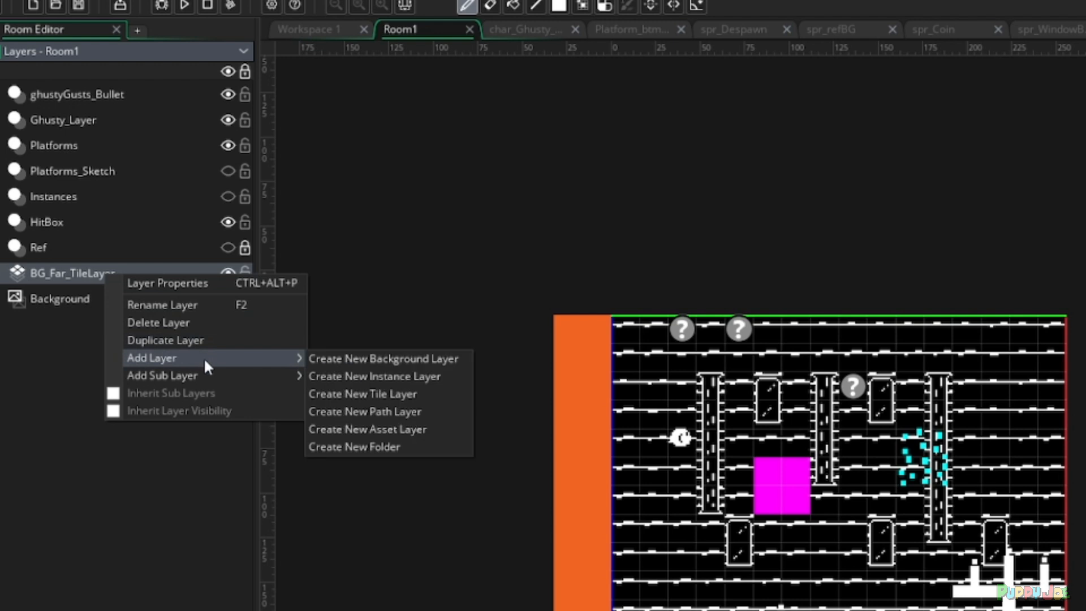
mouse_move(383, 358)
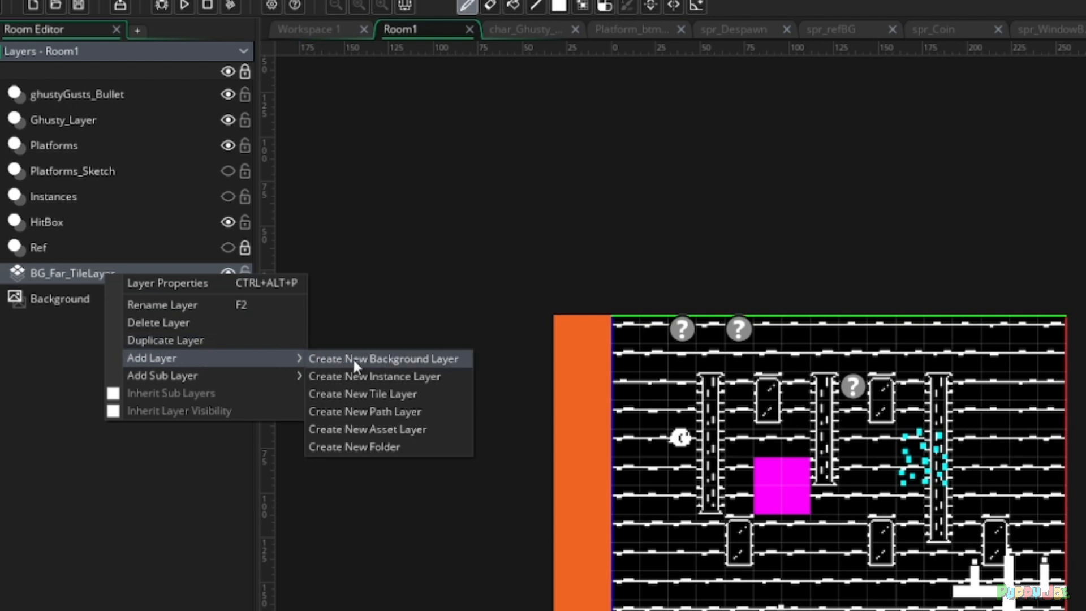
Step: Create a new background layer in Room1 with colour mid grey 7F7F7F
click(383, 359)
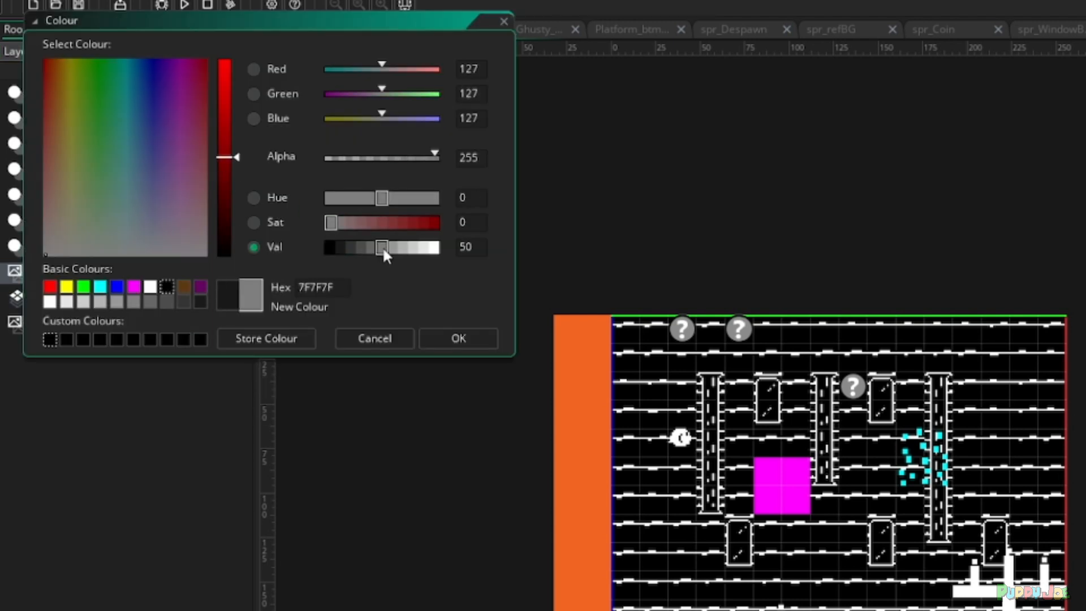
click(457, 338)
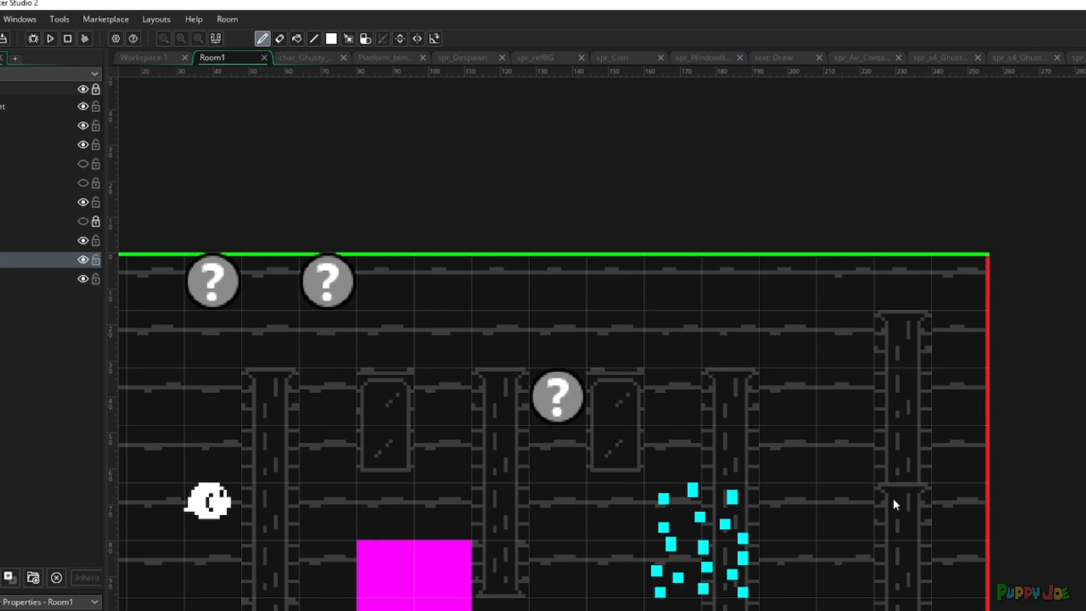
Step: Zoom the Room1 view to check the dimmed tiles sitting behind the objects
scroll(down, 3)
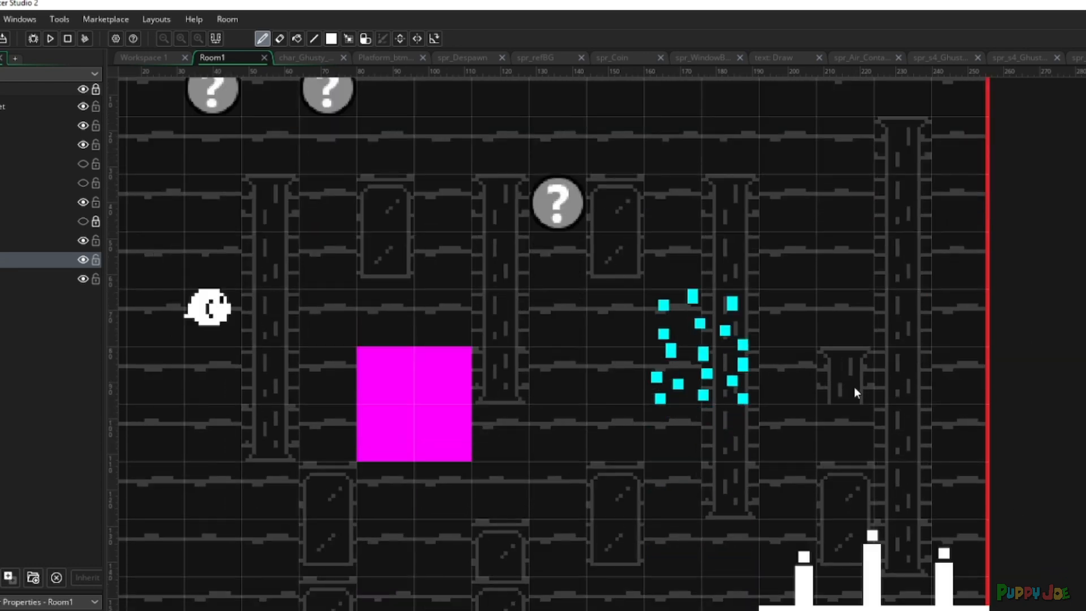